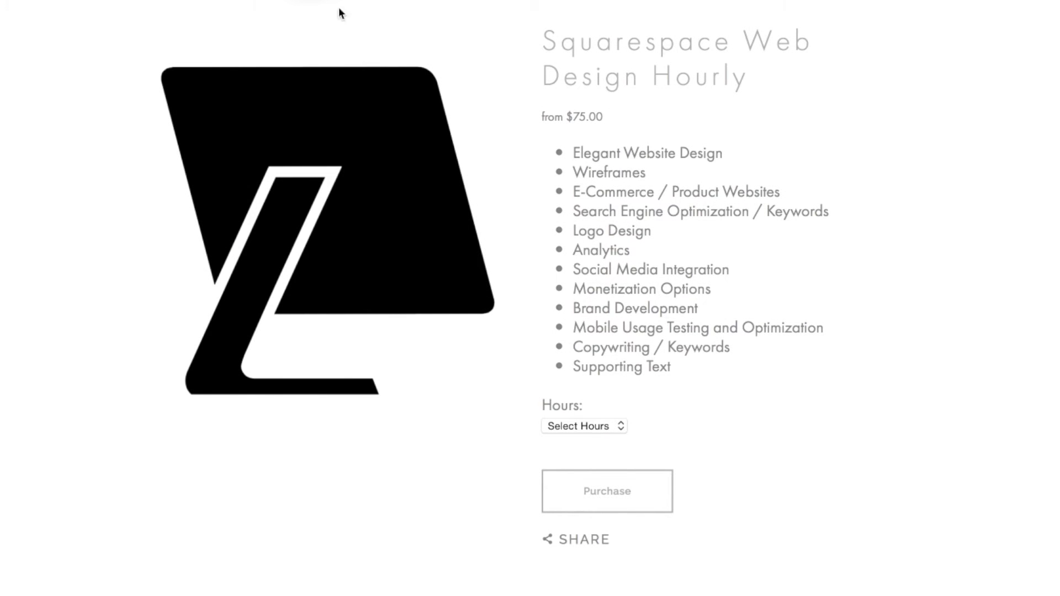
mouse_move(527, 232)
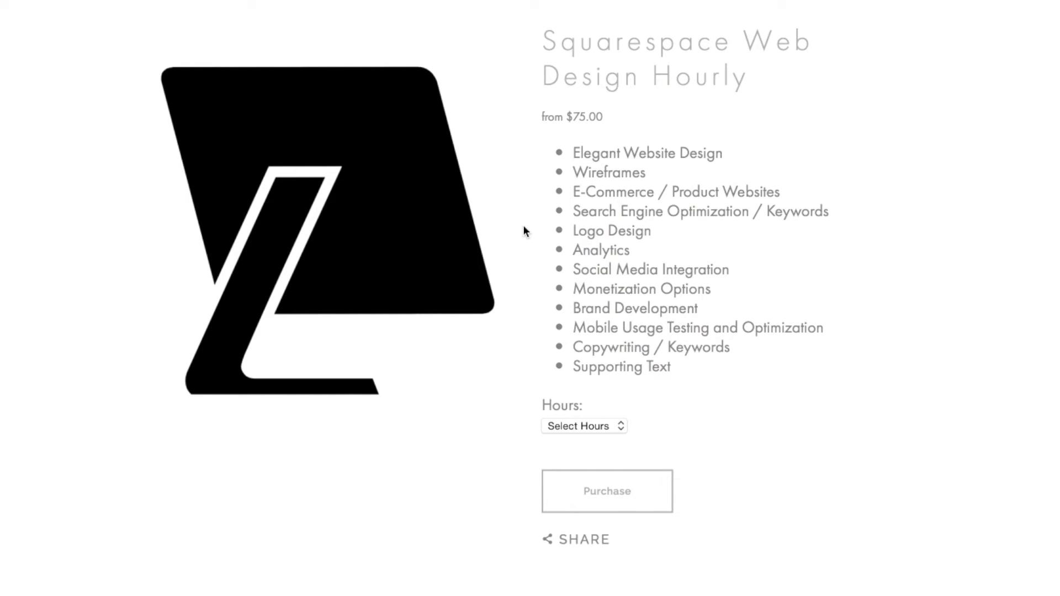
mouse_move(400, 100)
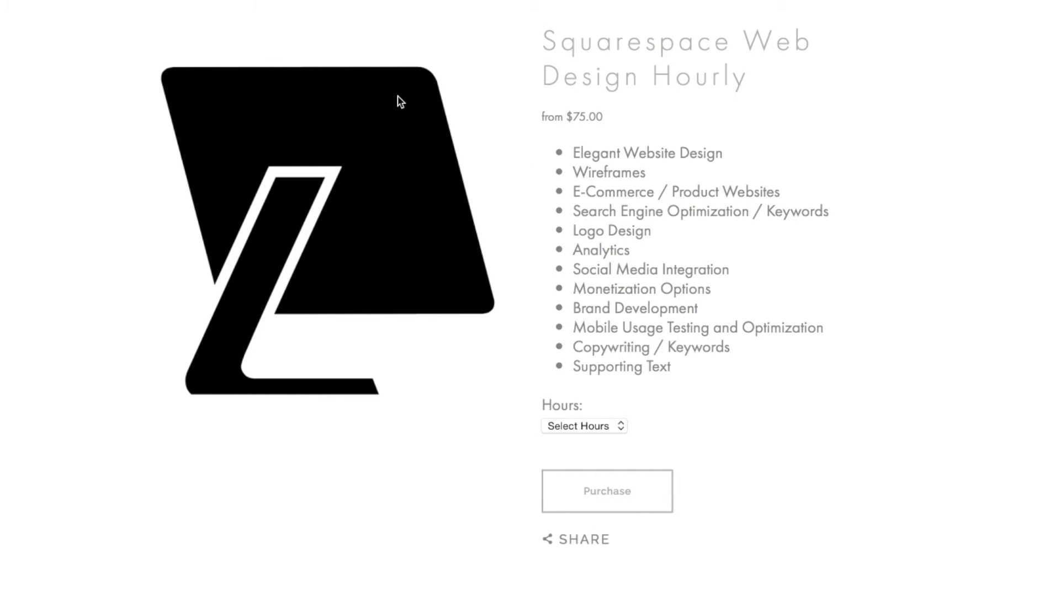
mouse_move(399, 102)
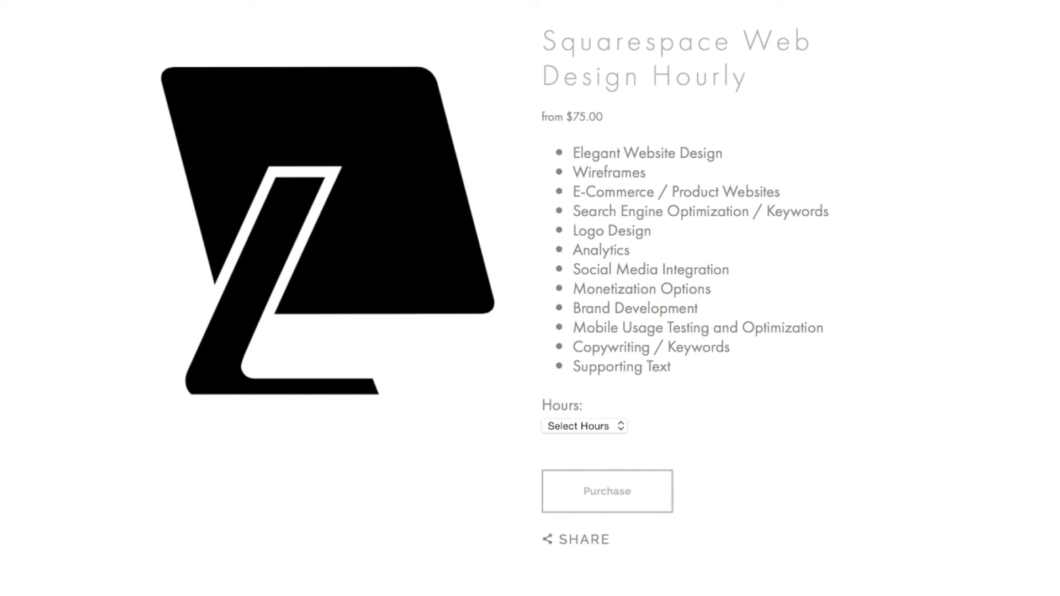
Browse the current page preview up and down before navigating to the store
click(584, 426)
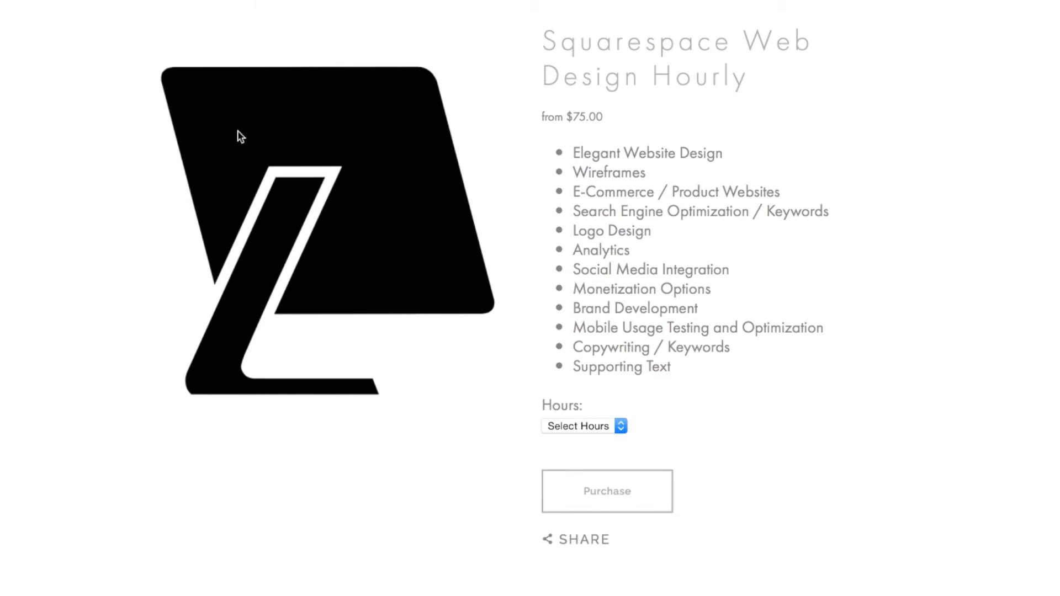
mouse_move(665, 230)
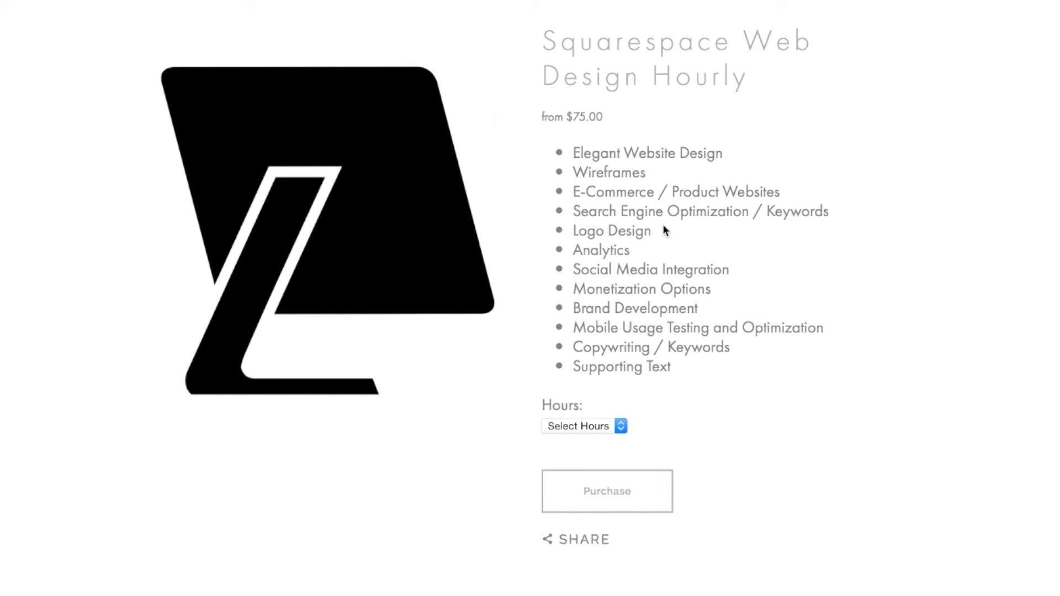
scroll(up, 3)
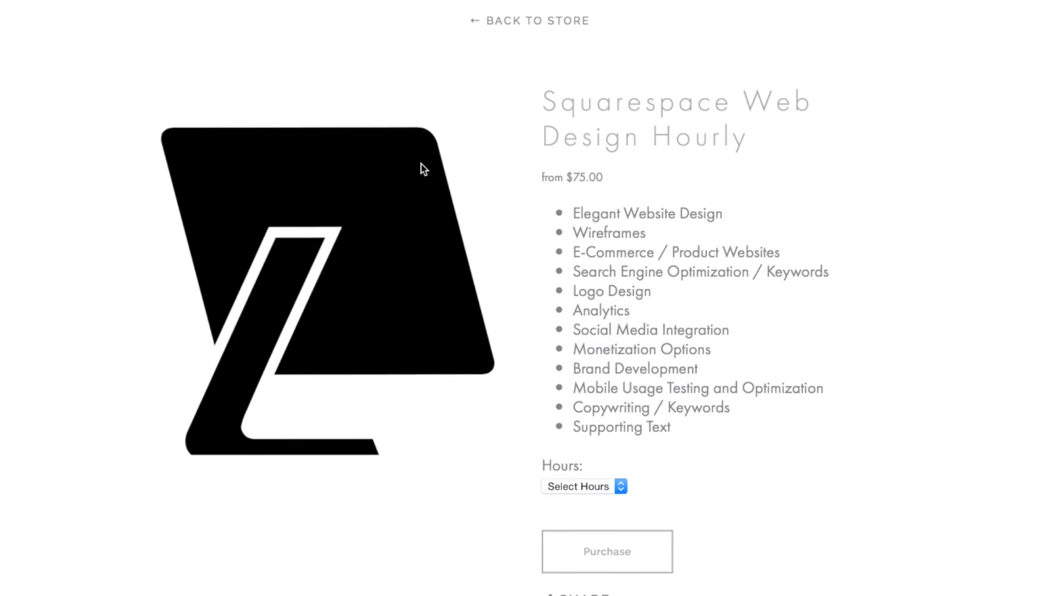
scroll(down, 3)
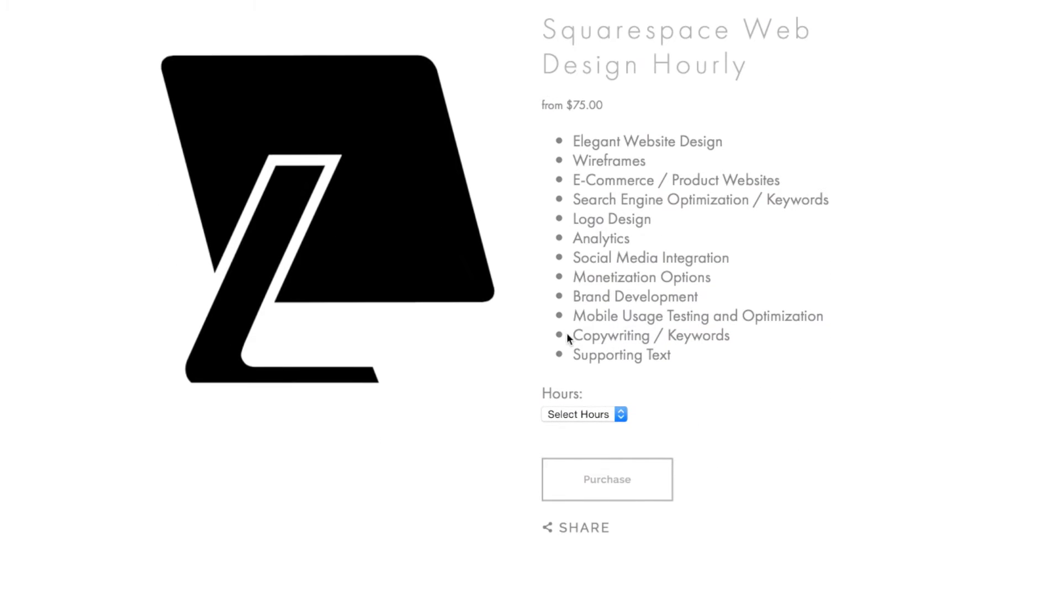
mouse_move(606, 480)
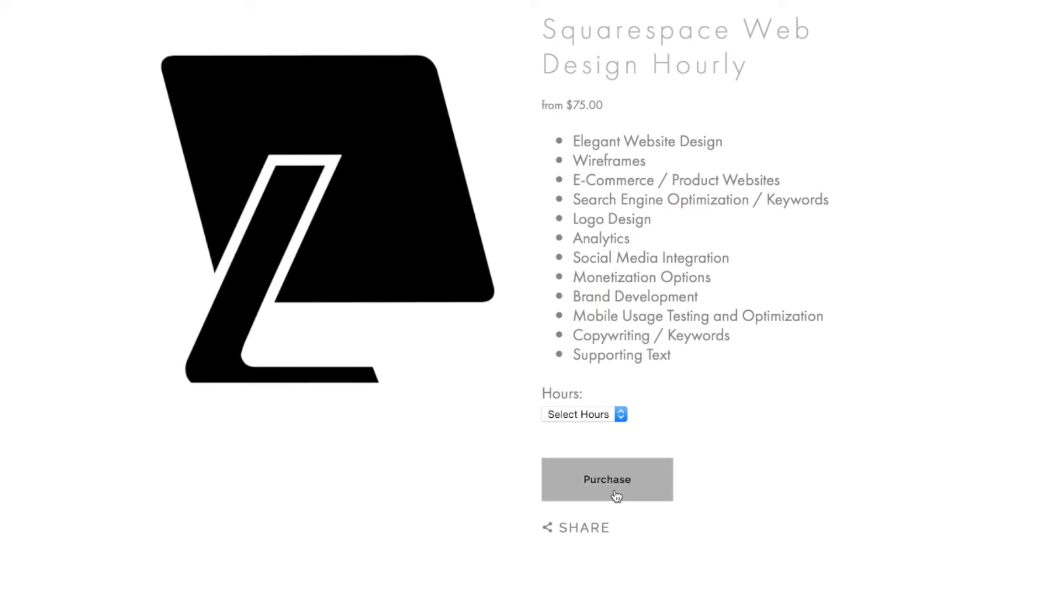
mouse_move(387, 409)
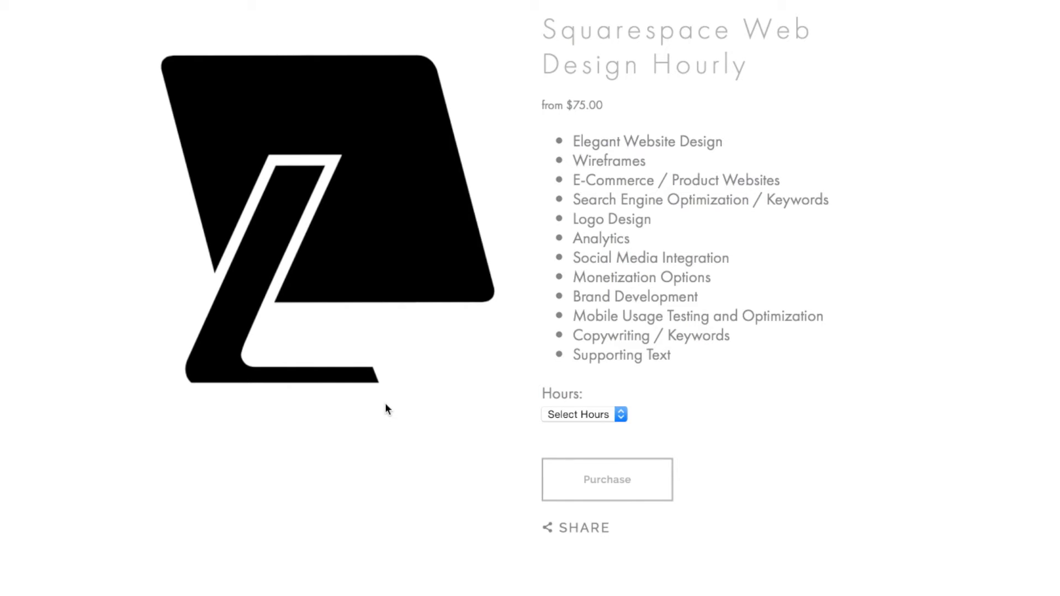
mouse_move(499, 384)
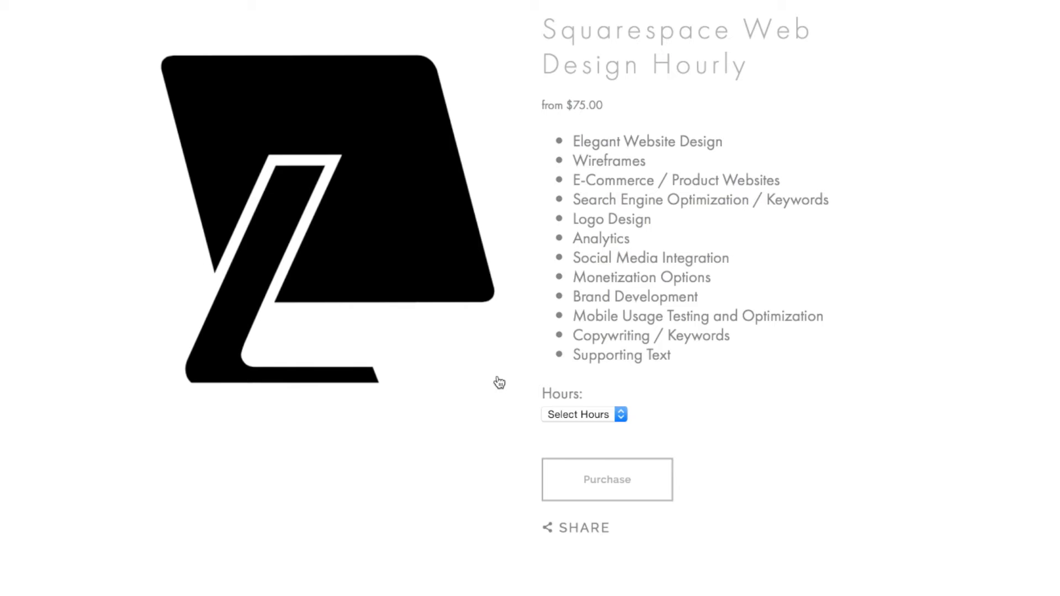
scroll(down, 3)
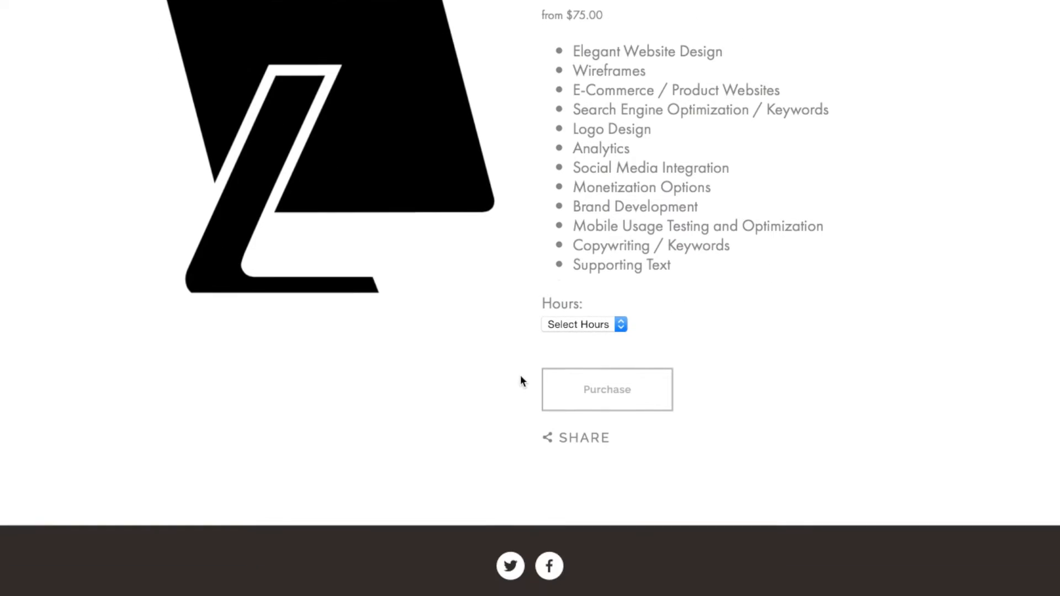
mouse_move(609, 502)
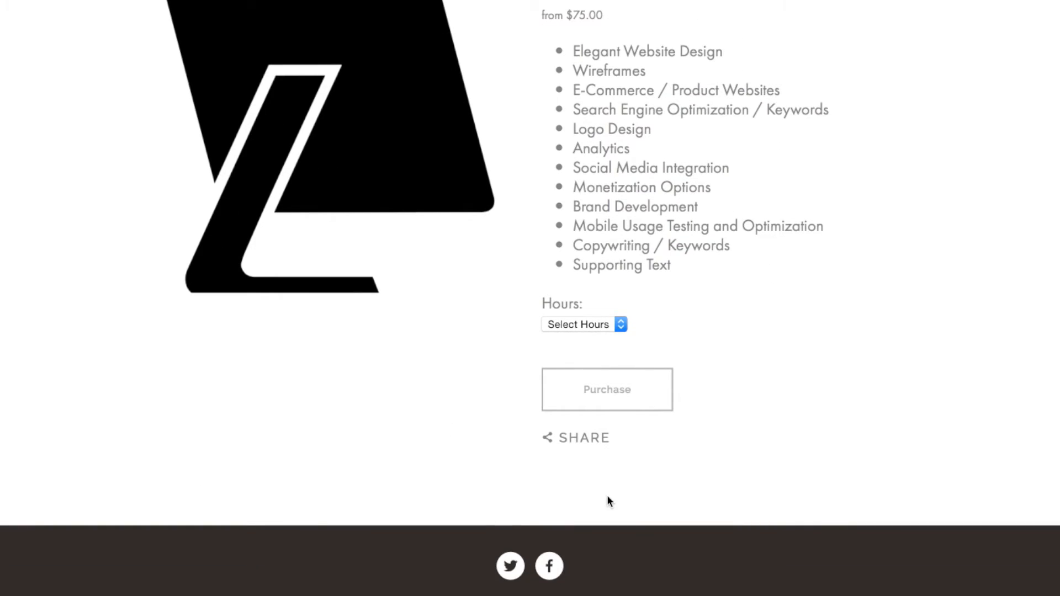
scroll(up, 3)
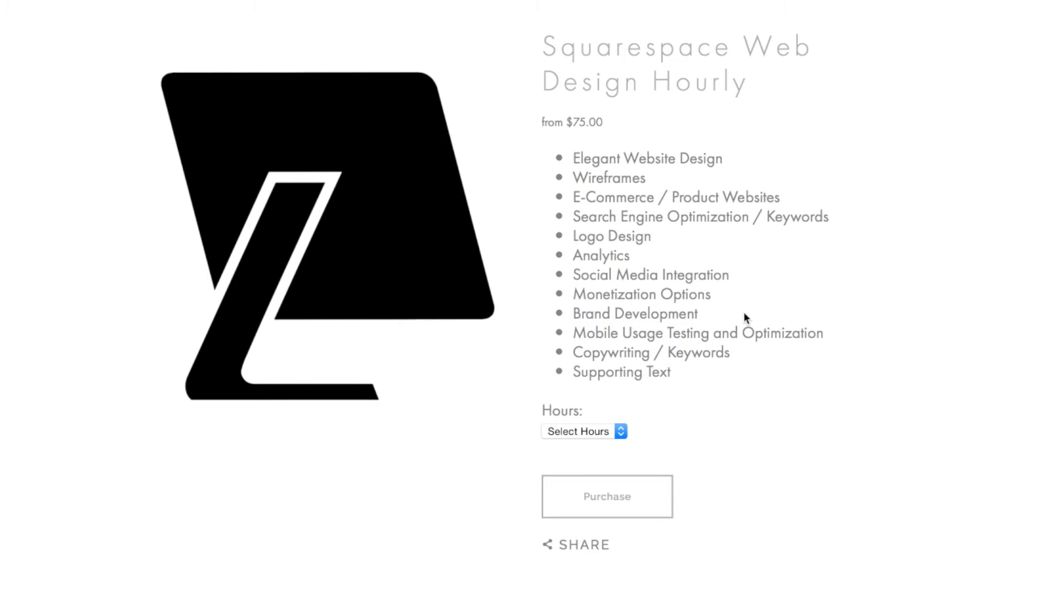
mouse_move(227, 119)
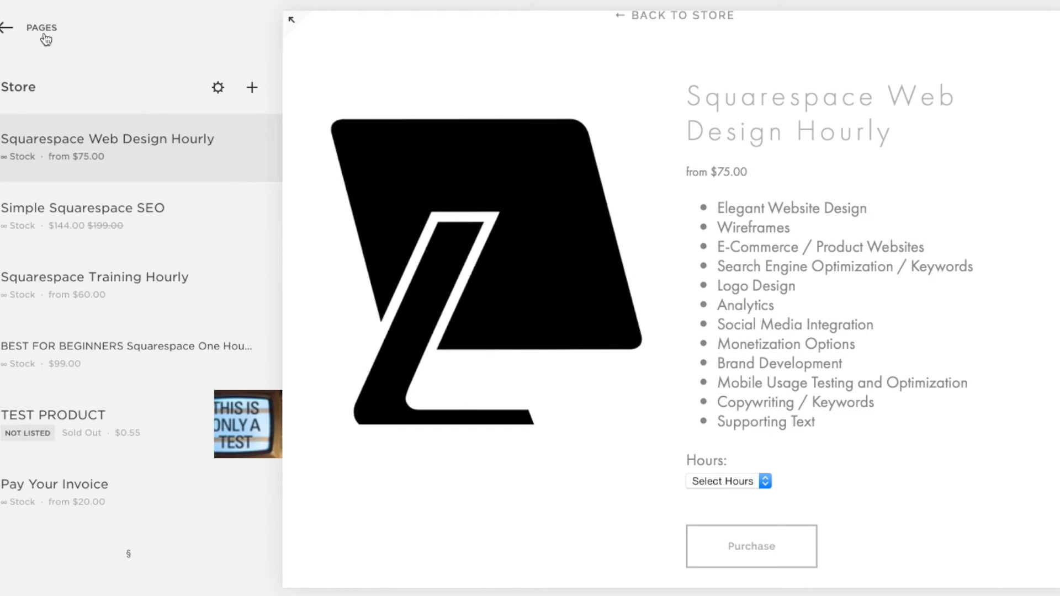
Return to the Pages list and open the Store page under Not Linked with its six products
click(7, 29)
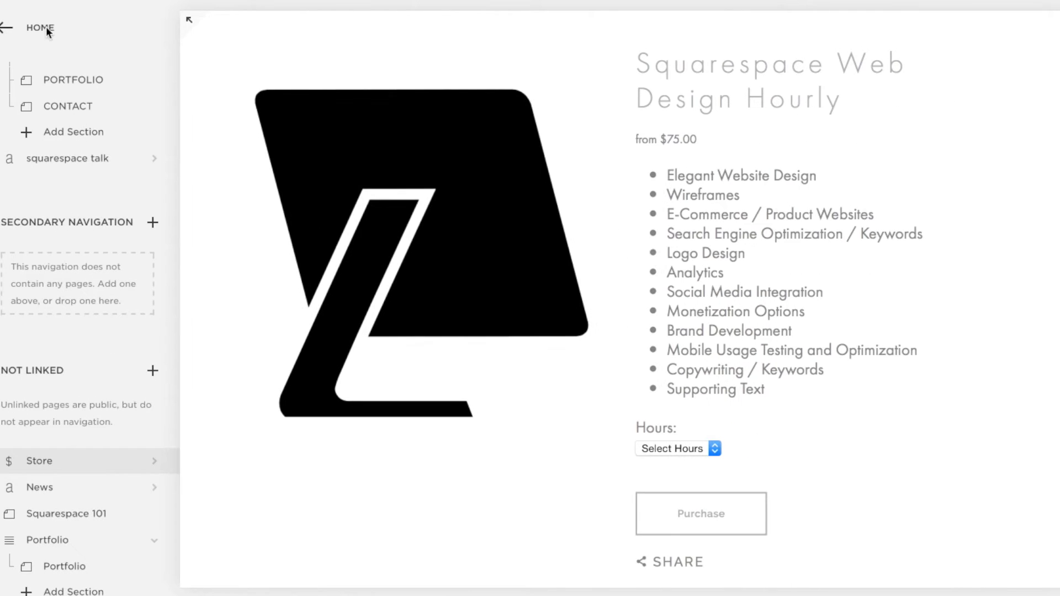
mouse_move(61, 465)
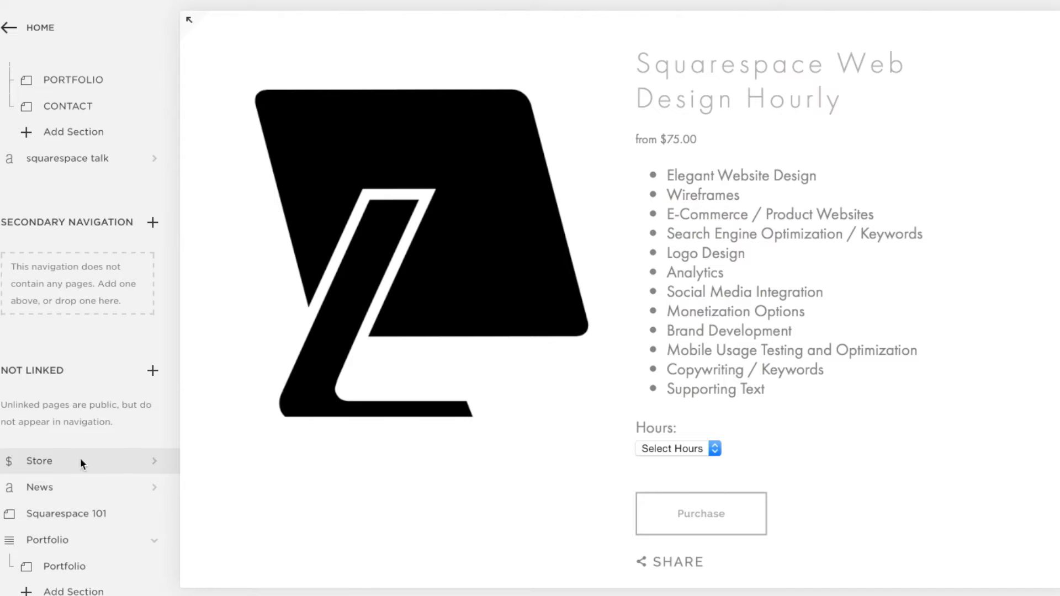
mouse_move(79, 466)
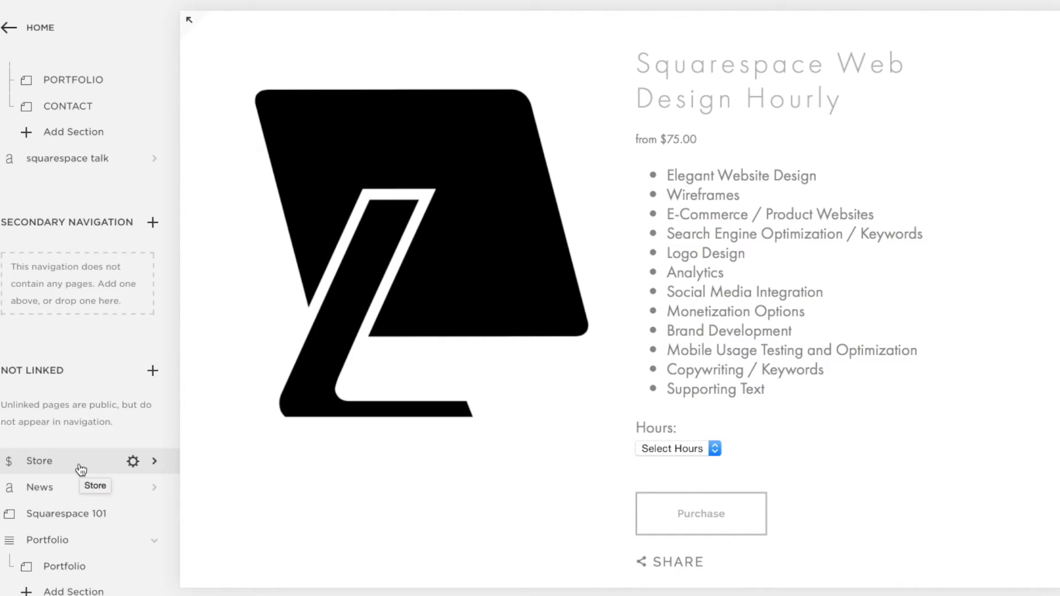
click(39, 462)
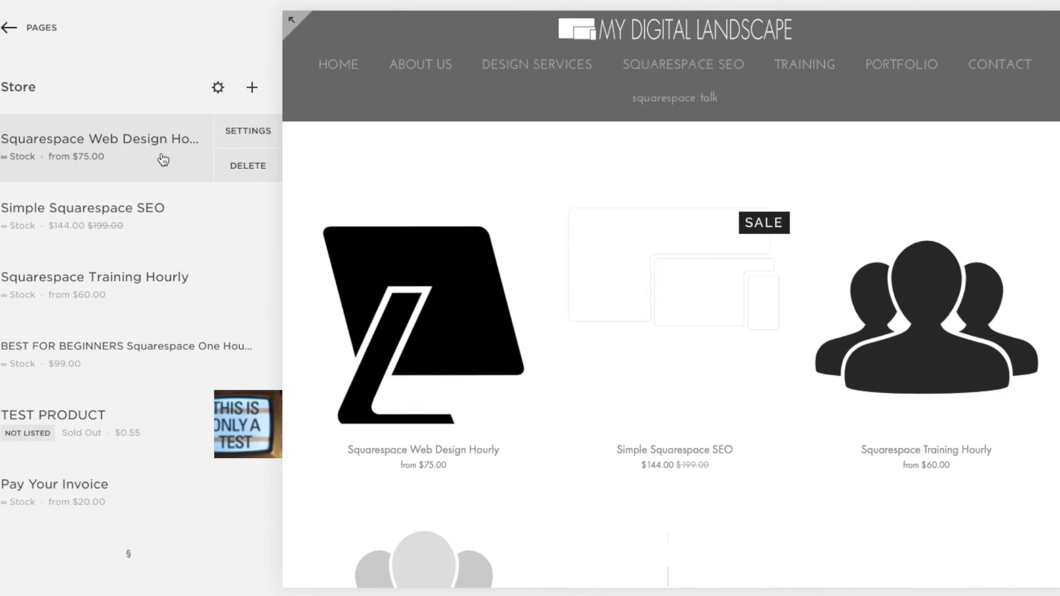
mouse_move(183, 143)
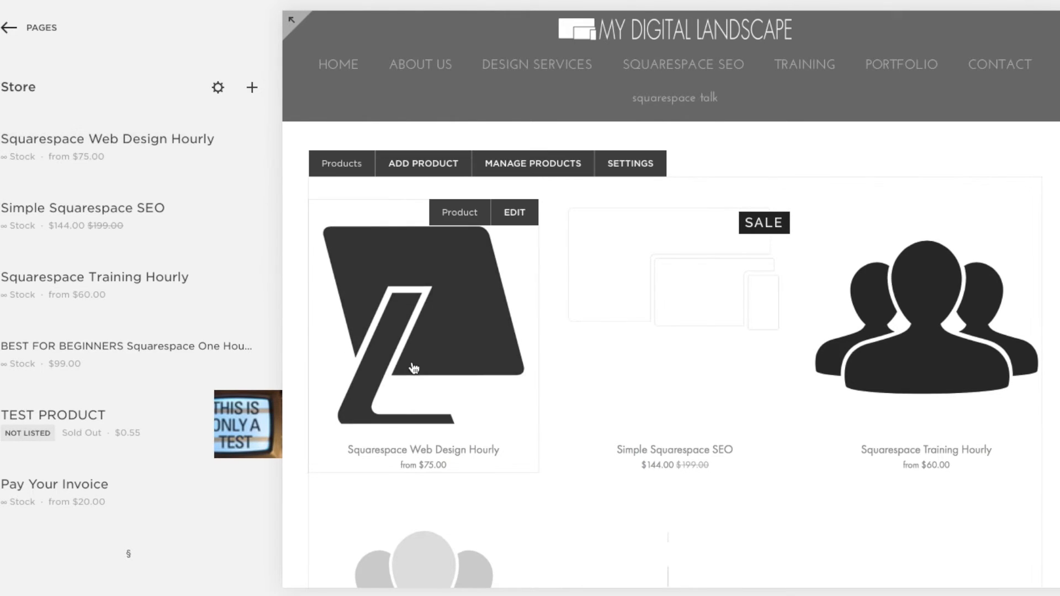
right_click(101, 139)
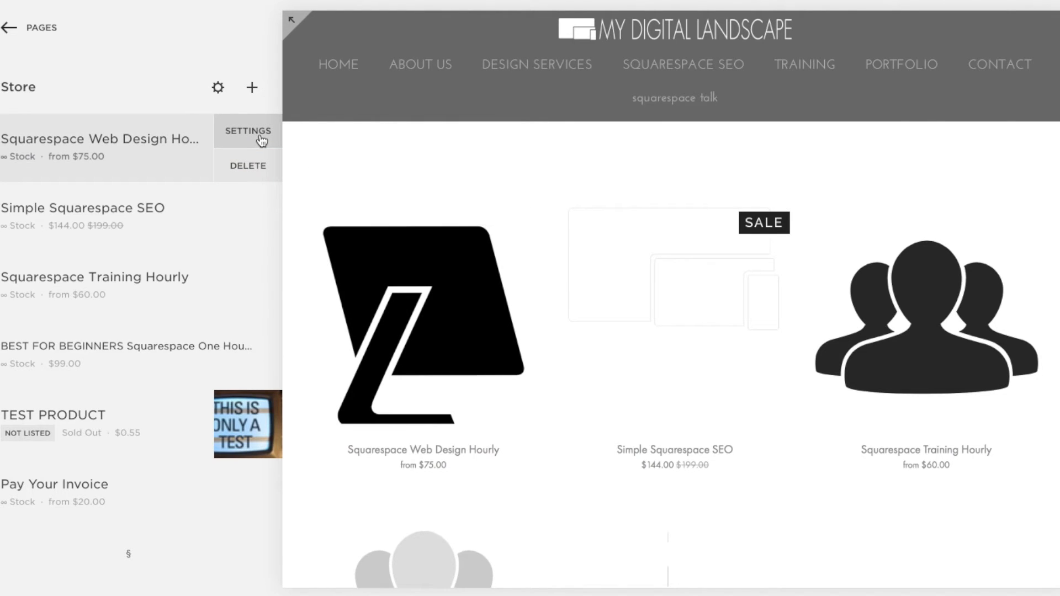
Edit the Squarespace Web Design Hourly product and switch to its empty Additional Info section
click(247, 131)
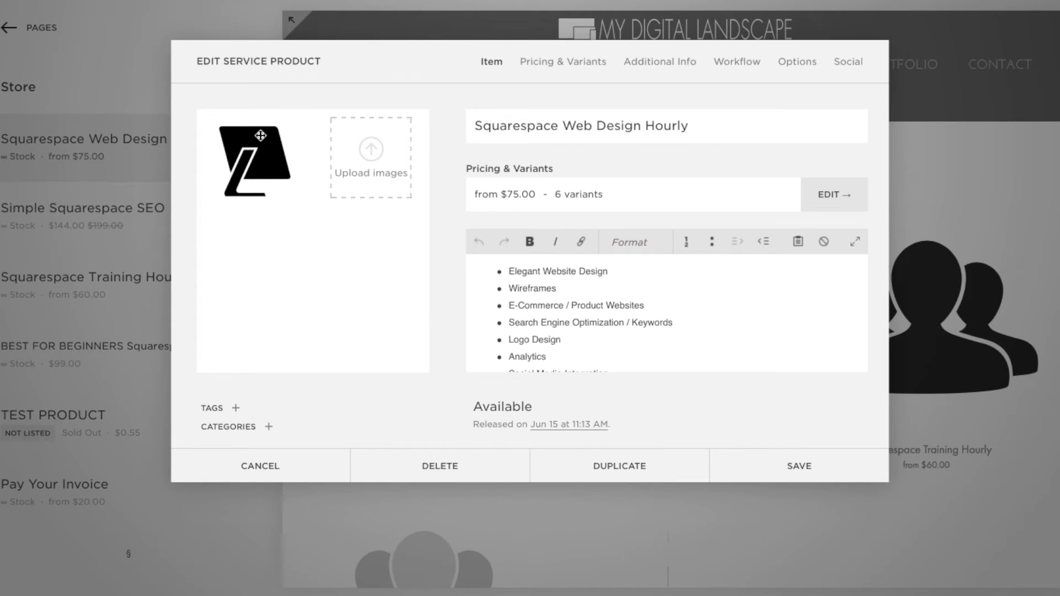
mouse_move(261, 163)
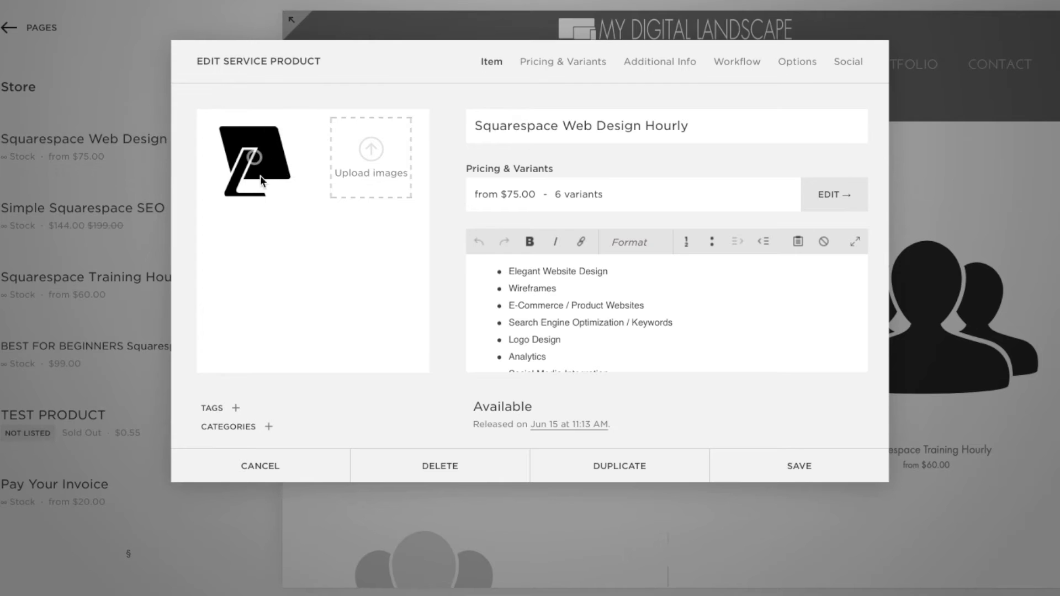
mouse_move(508, 208)
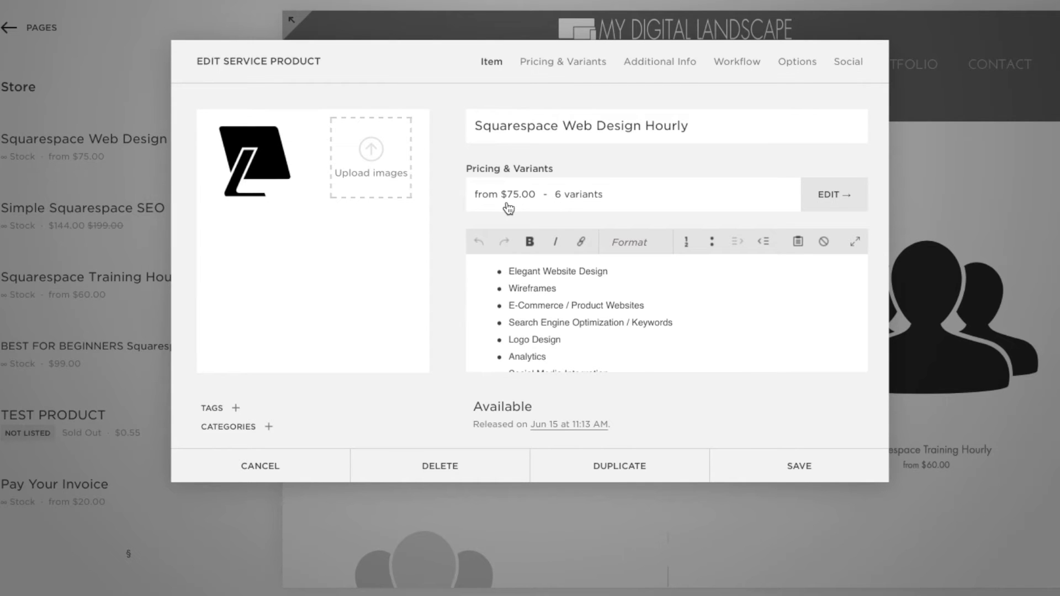
mouse_move(519, 332)
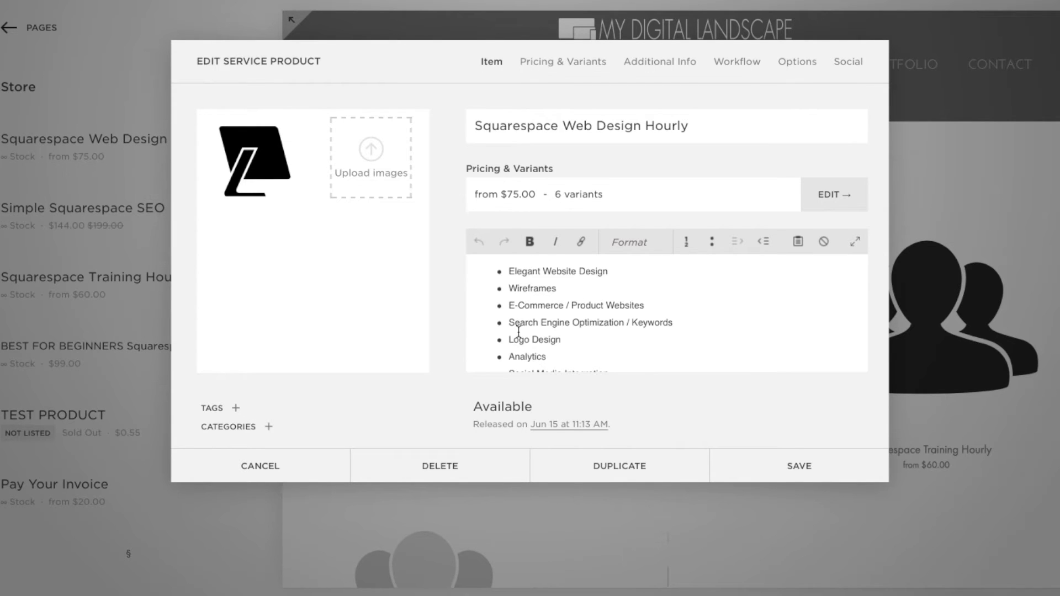
mouse_move(575, 271)
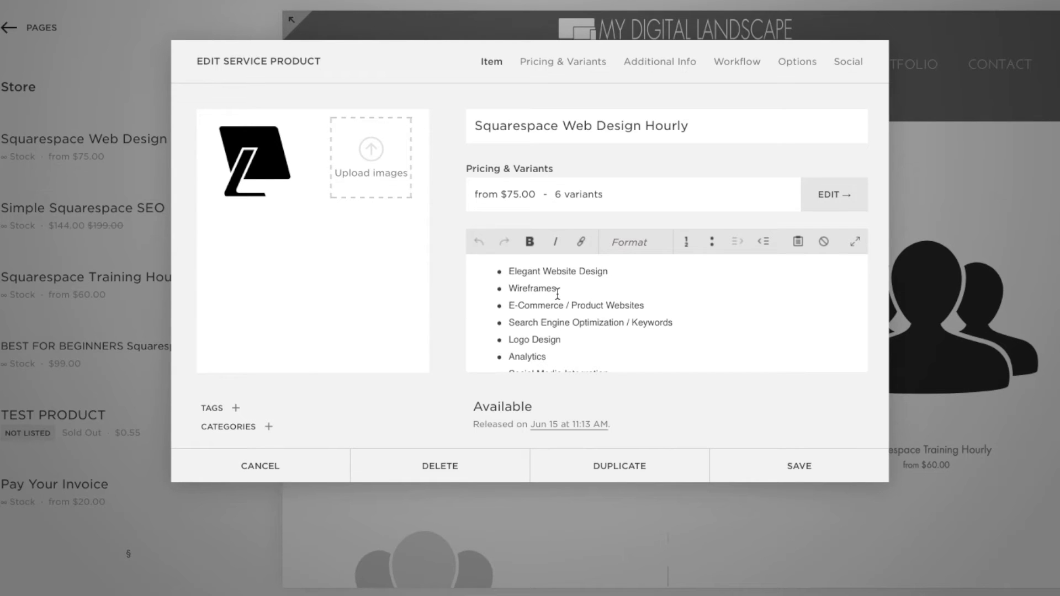
click(659, 62)
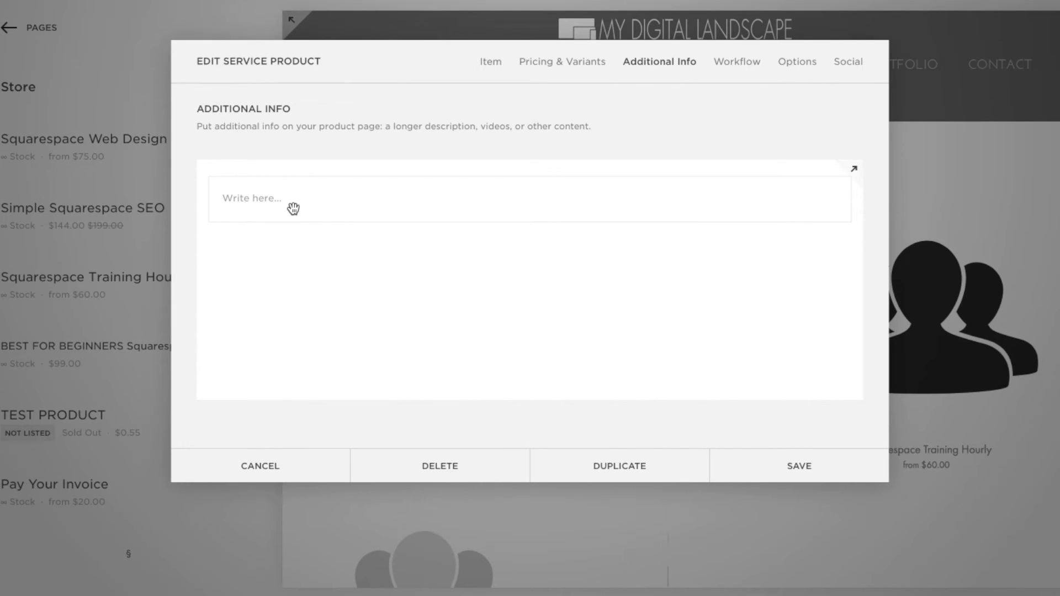
Write "You may also like:" in the additional info field
click(294, 198)
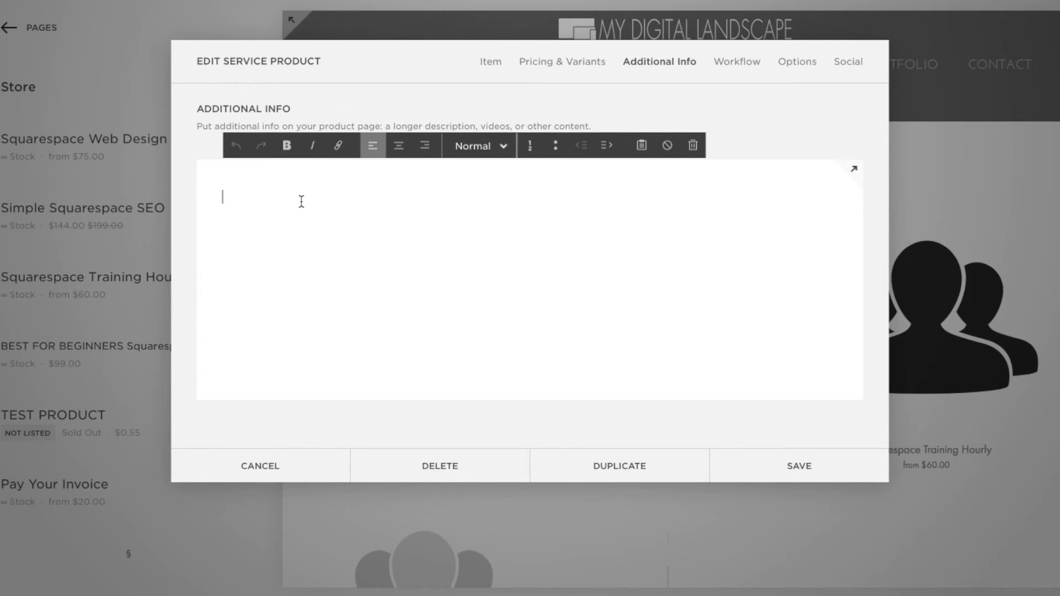
text(You ma)
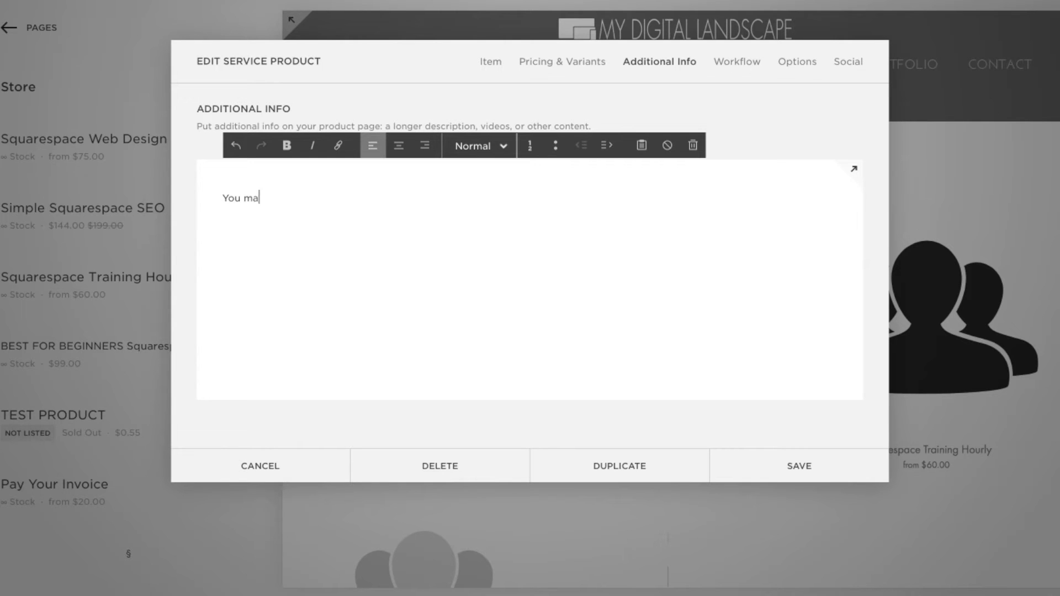
text(y also lik)
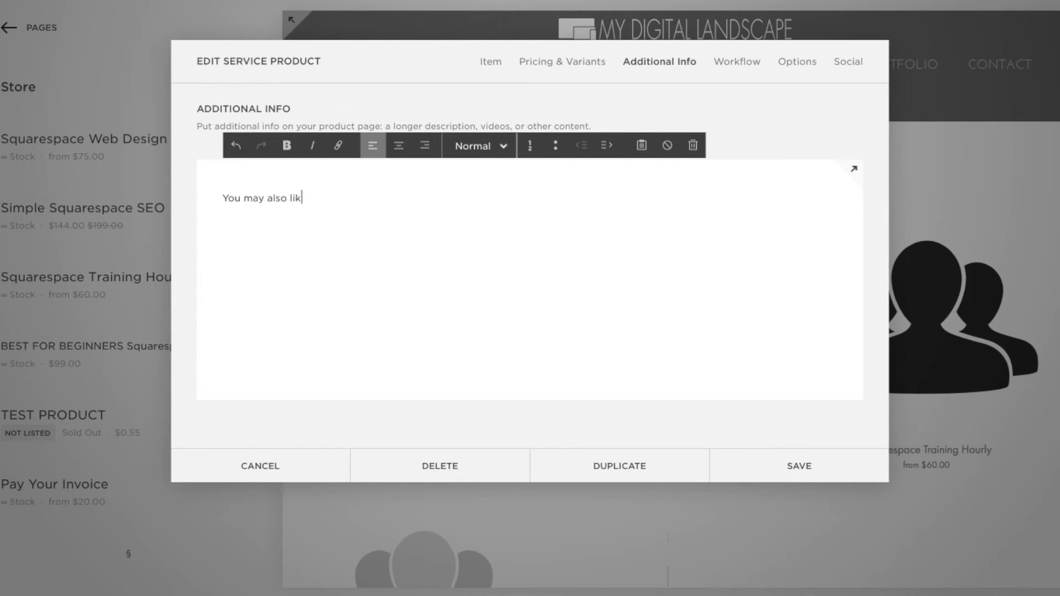
text(e:)
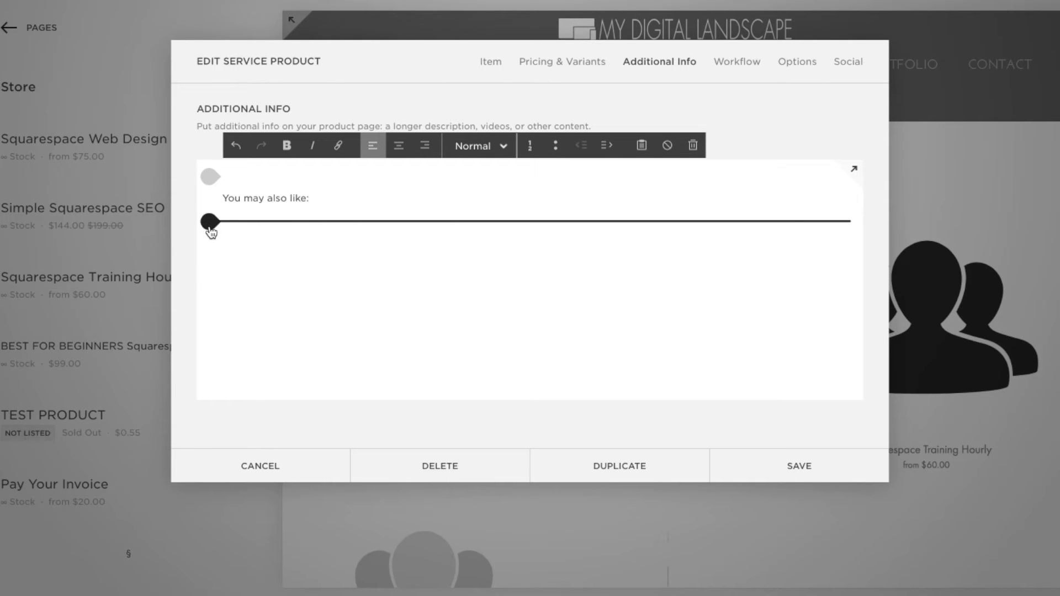
Insert a Product block featuring Simple Squarespace SEO with Show Price enabled and save it
click(210, 221)
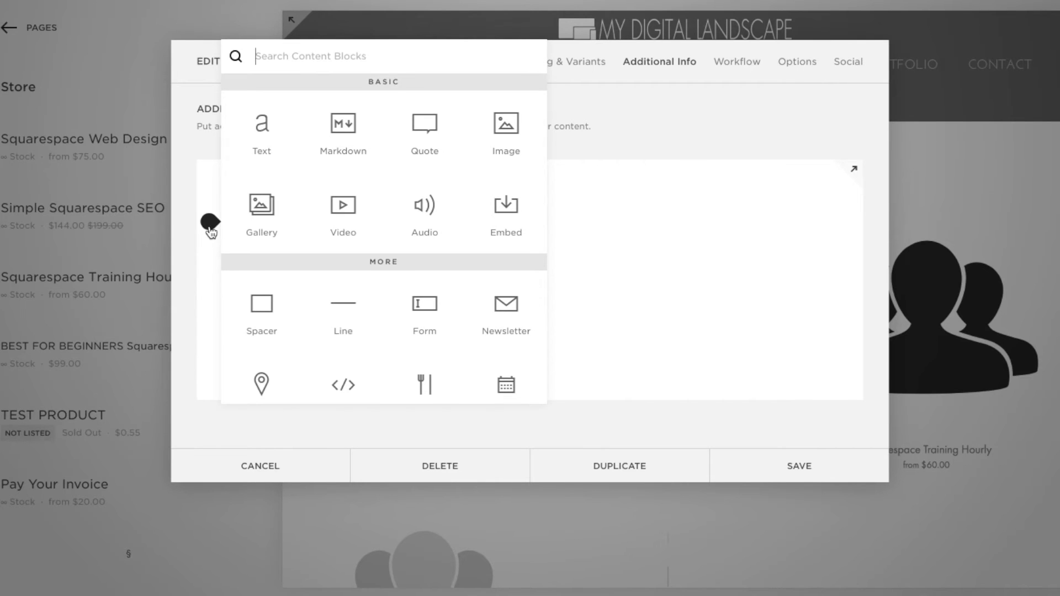
scroll(down, 3)
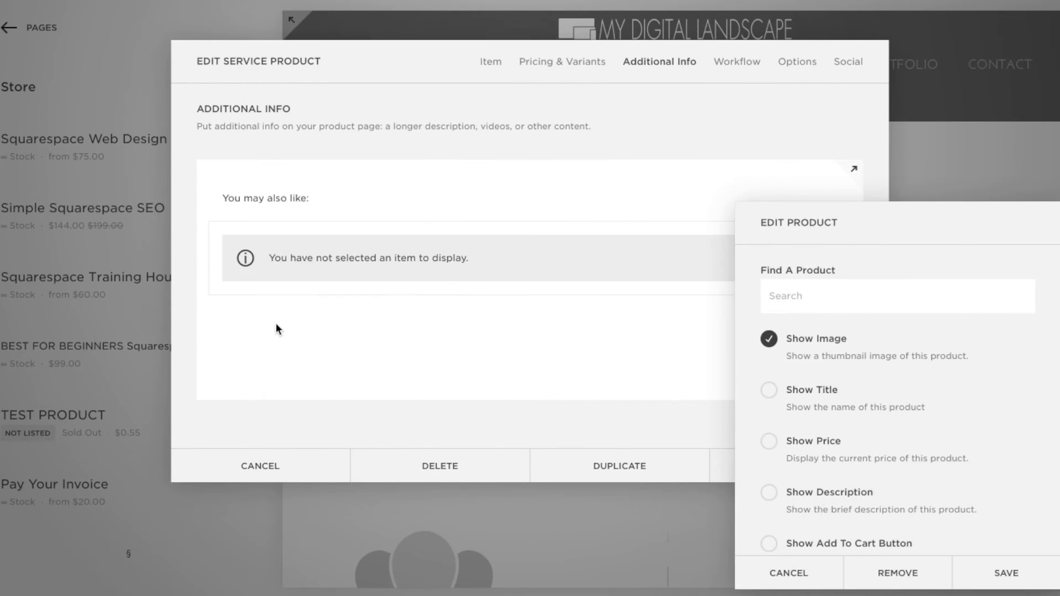
text(seo)
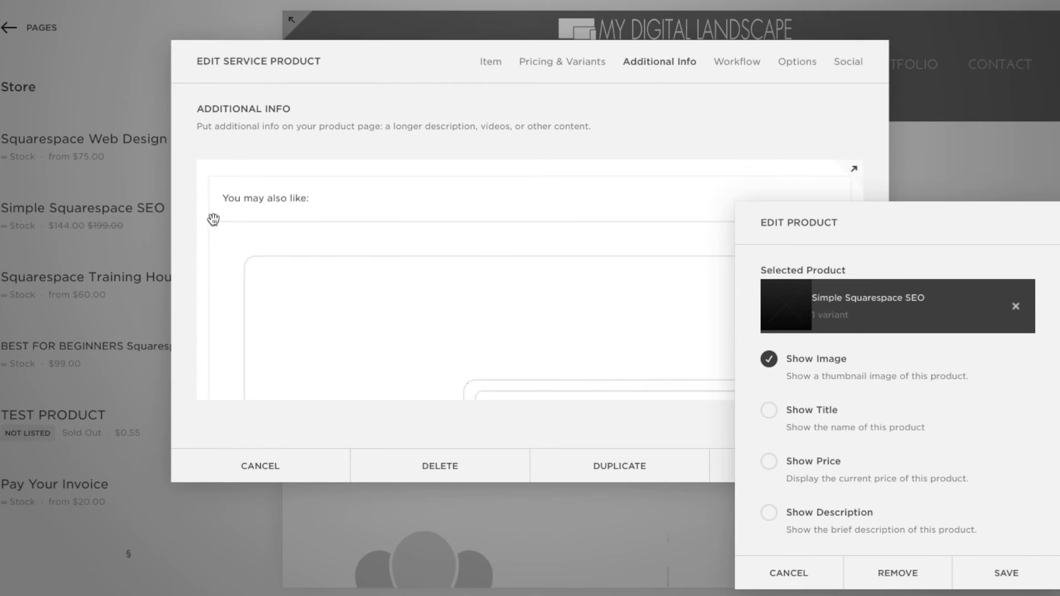
click(768, 466)
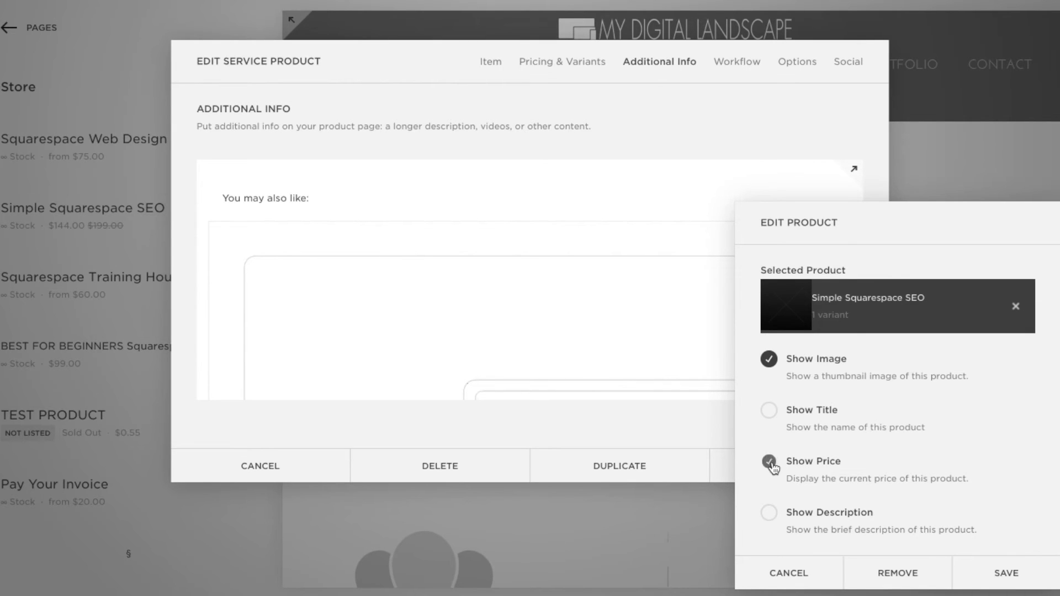
click(1005, 574)
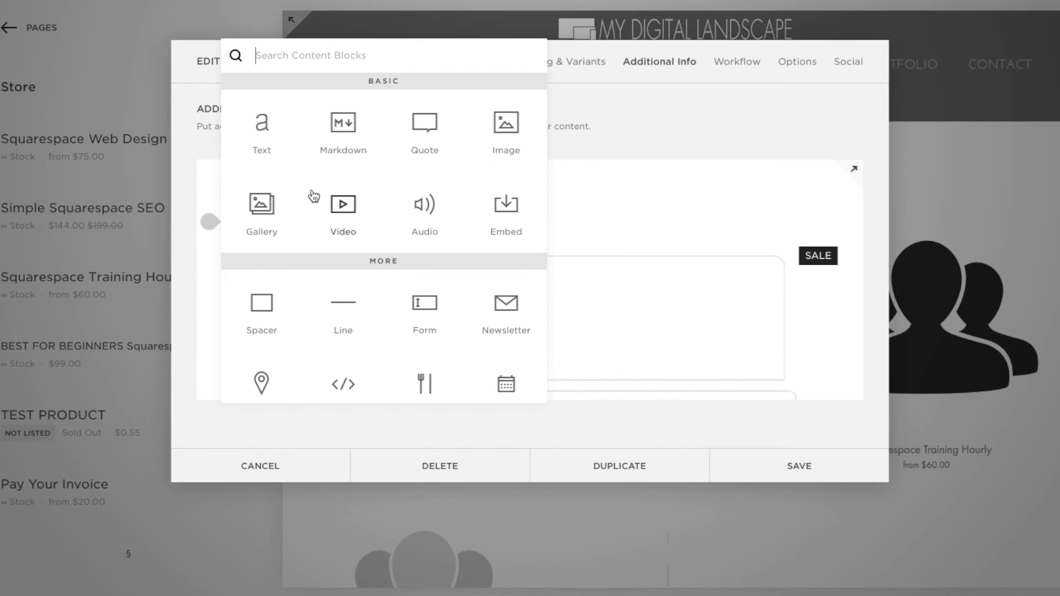
mouse_move(266, 323)
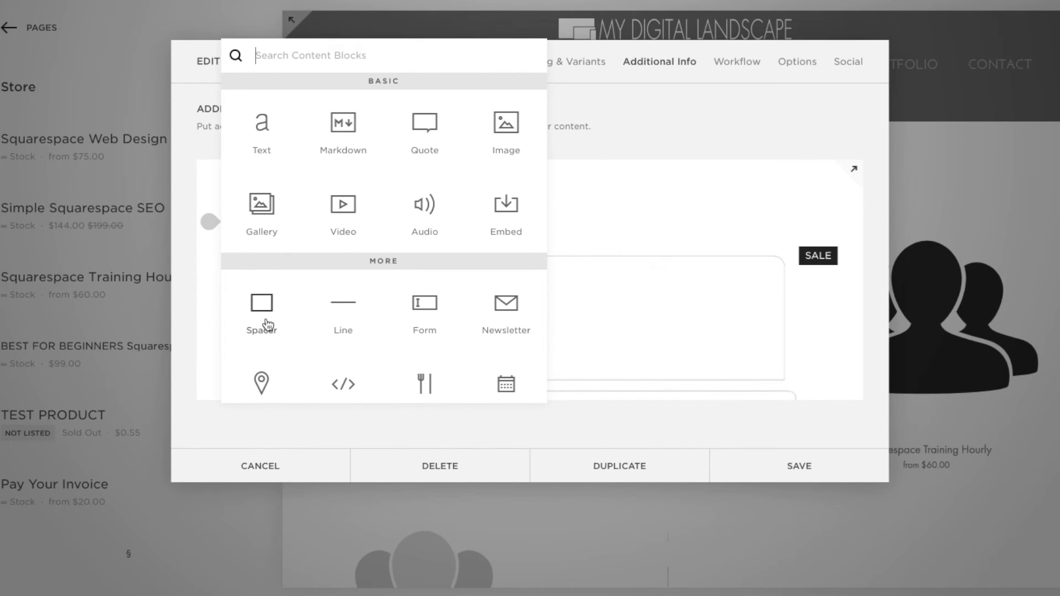
Add a second Product block featuring Squarespace Training Hourly with its price shown
scroll(down, 3)
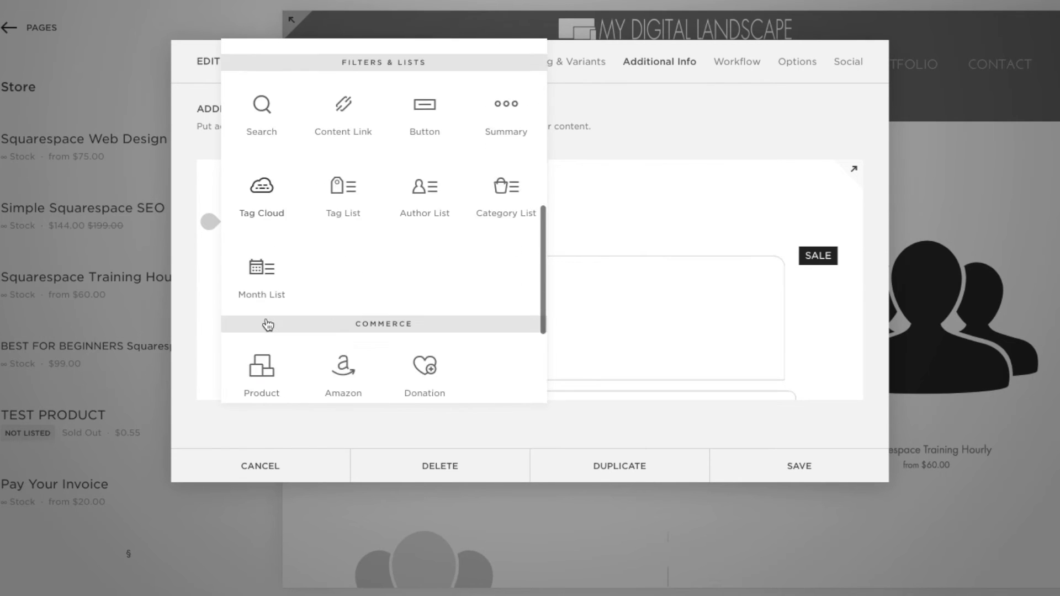
click(260, 372)
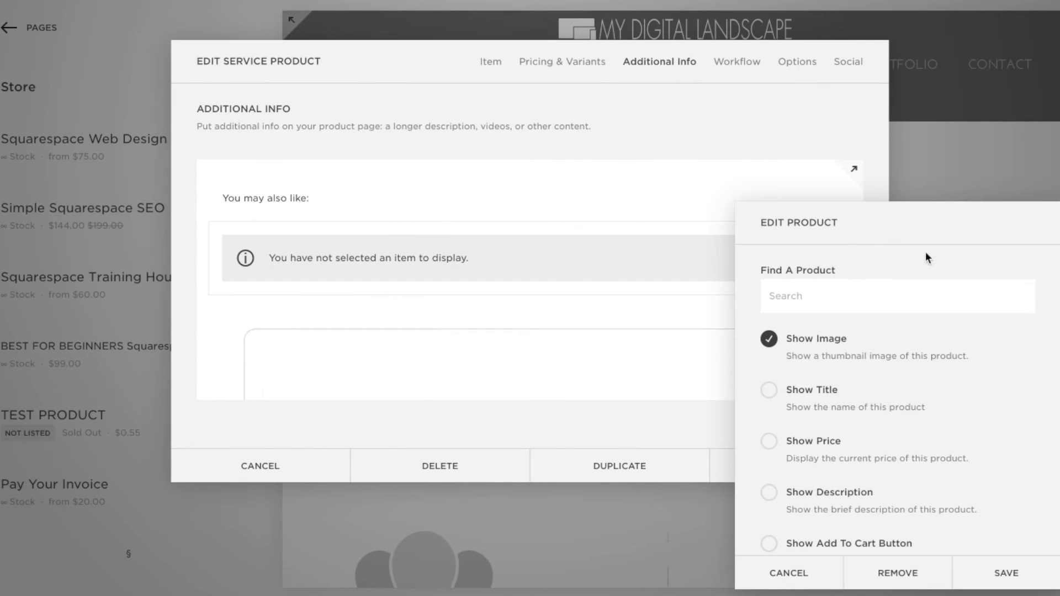
text(training)
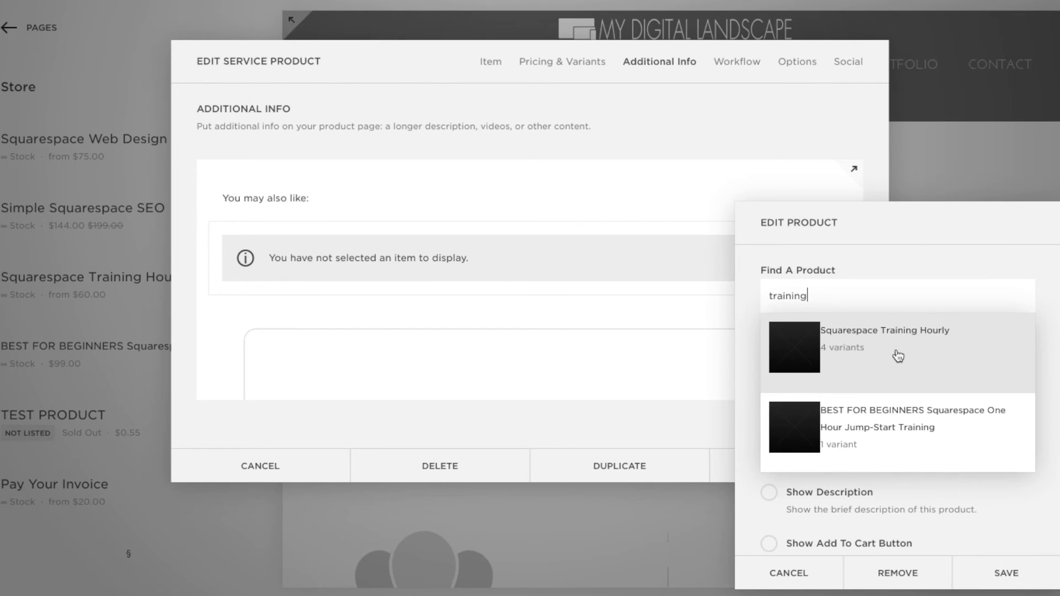
click(884, 345)
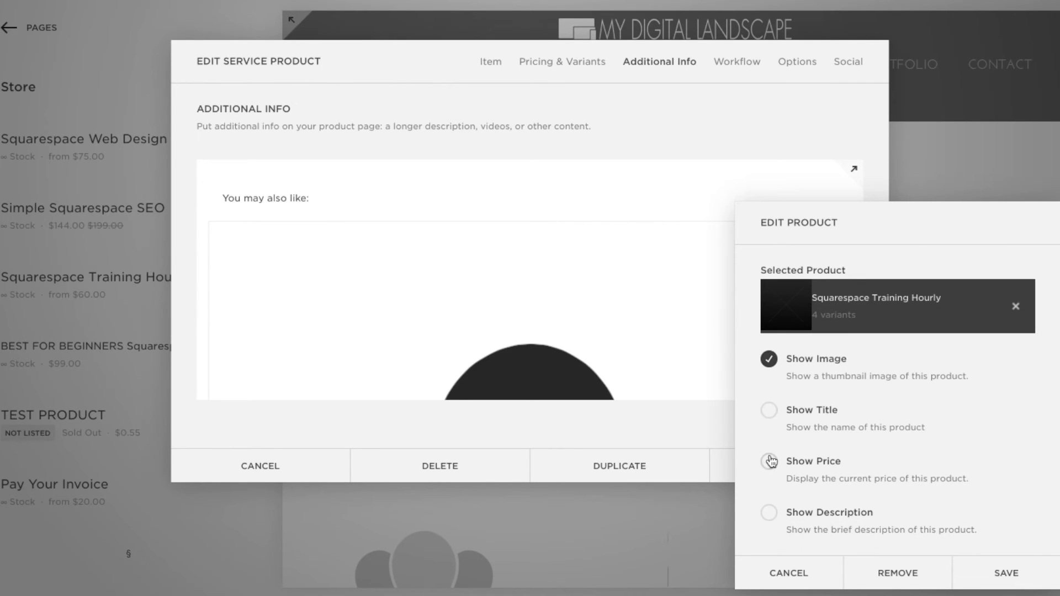
click(1005, 573)
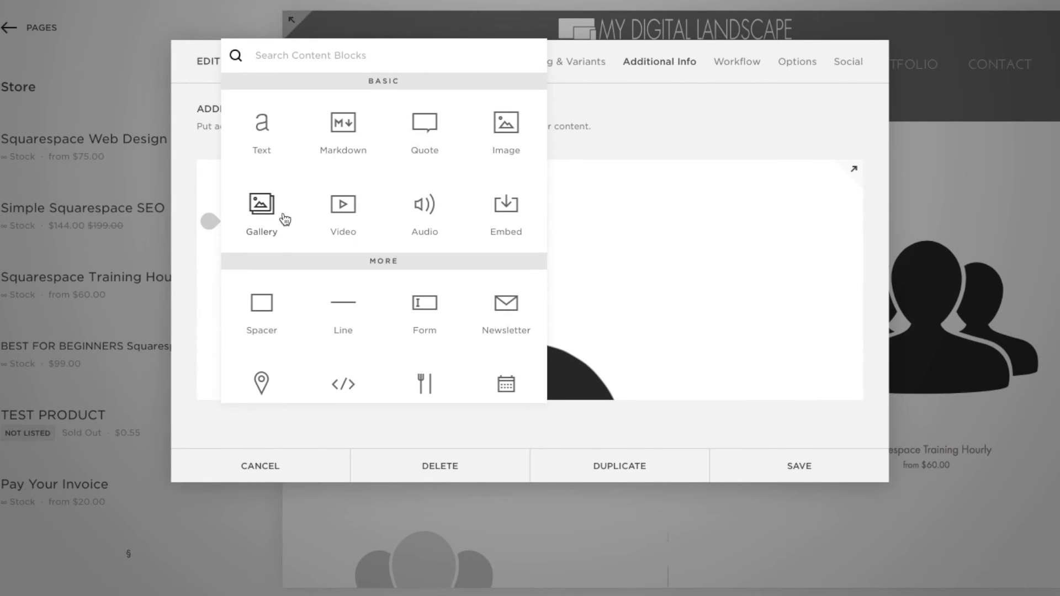
Add a third Product block featuring BEST FOR BEGINNERS One Hour Jump-Start Training with price shown, and save
scroll(down, 3)
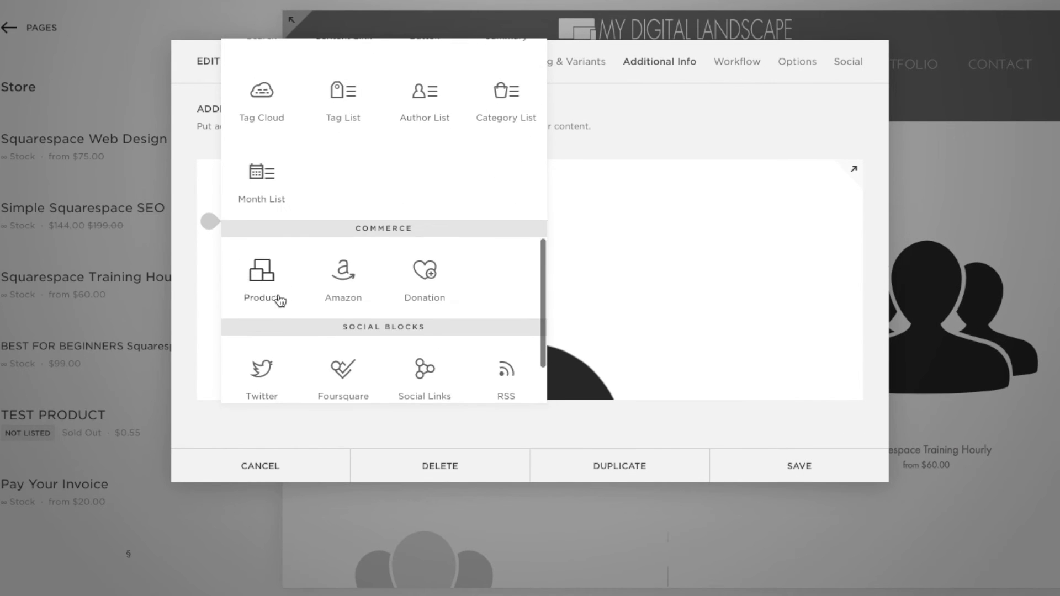
click(261, 277)
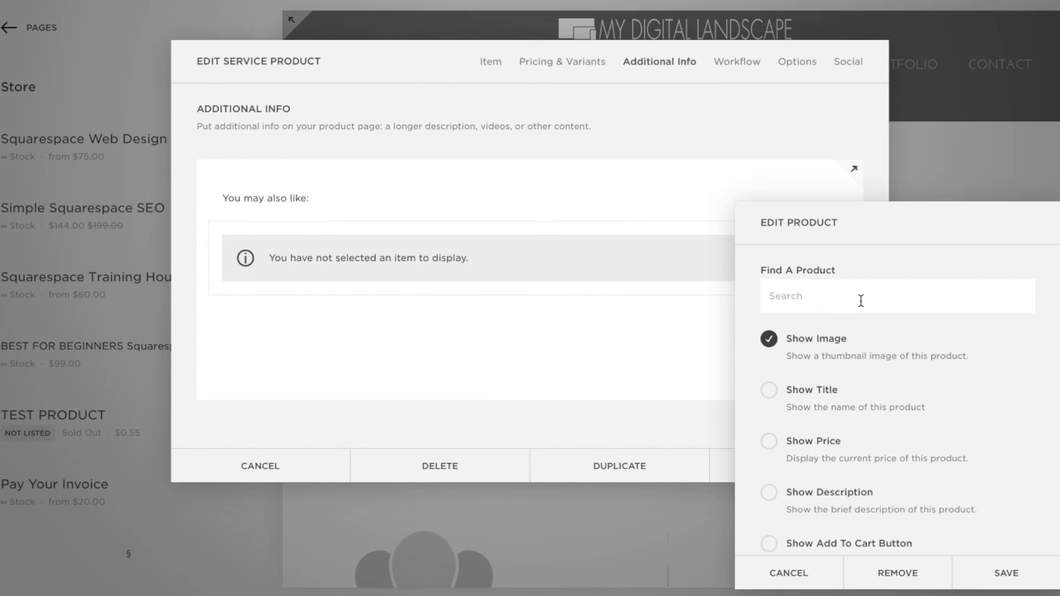
text(begin)
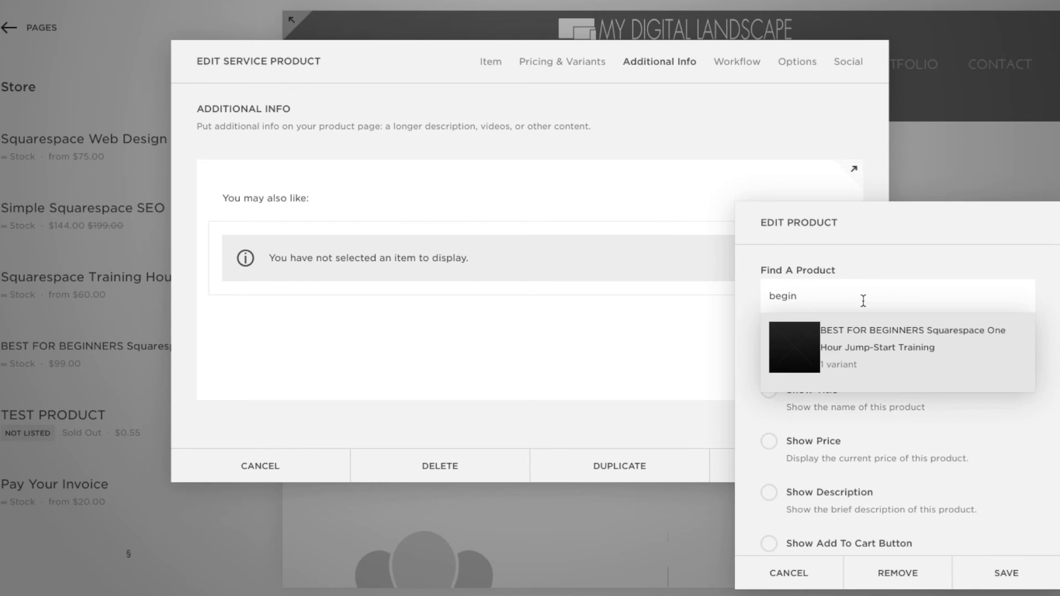
click(877, 347)
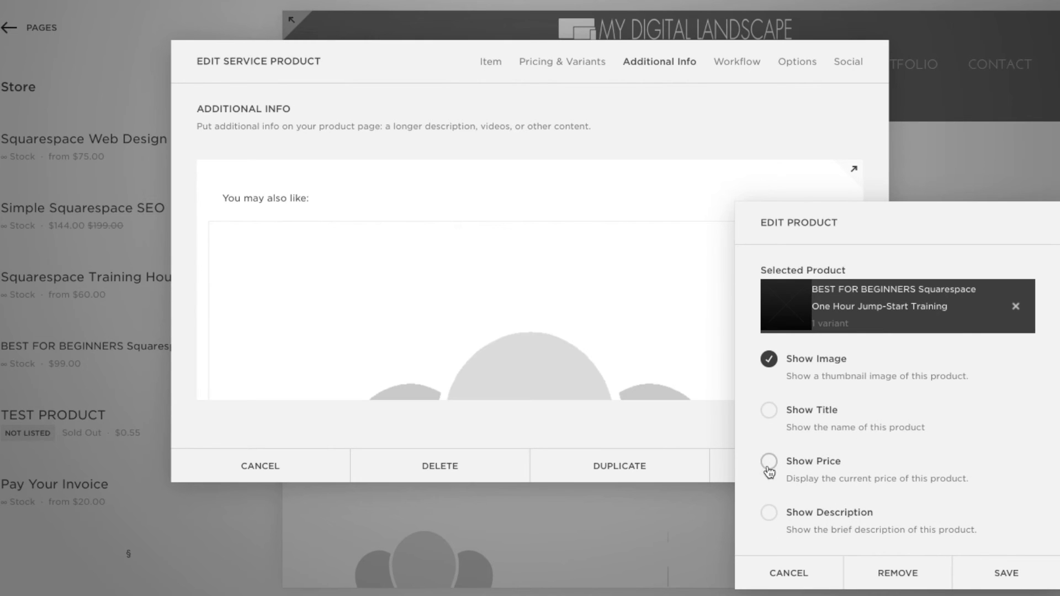
click(768, 461)
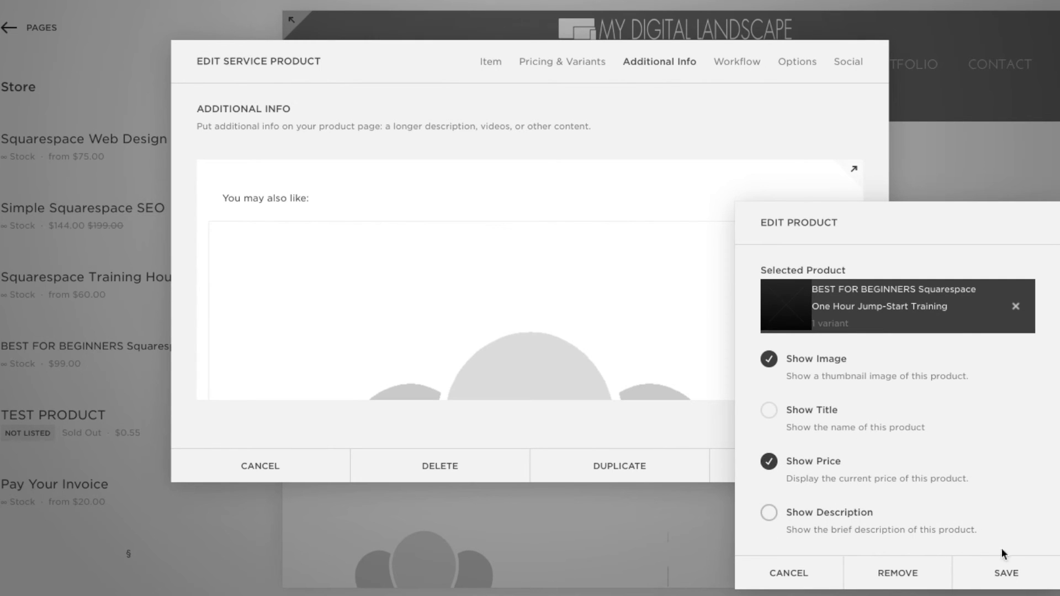
click(1004, 573)
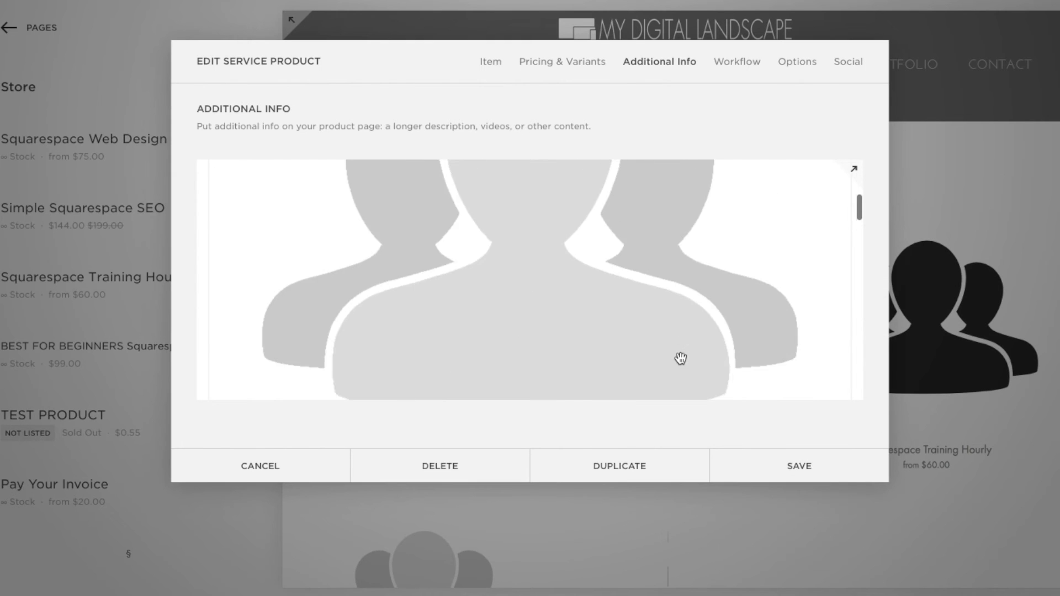
Scroll through the Additional Info layout where the three product blocks sit in one row
scroll(down, 3)
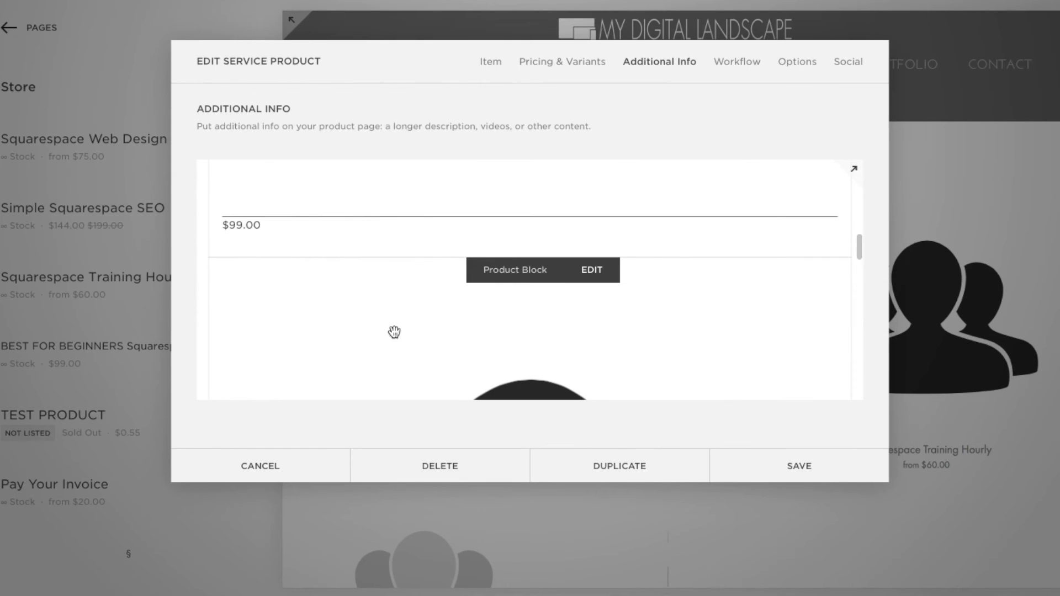
scroll(down, 3)
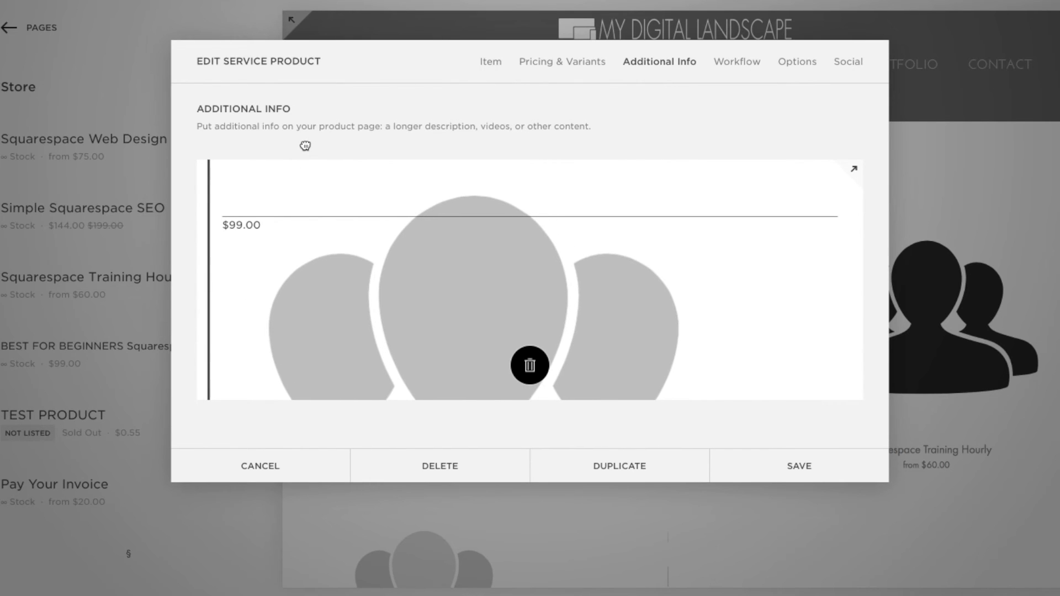
scroll(down, 3)
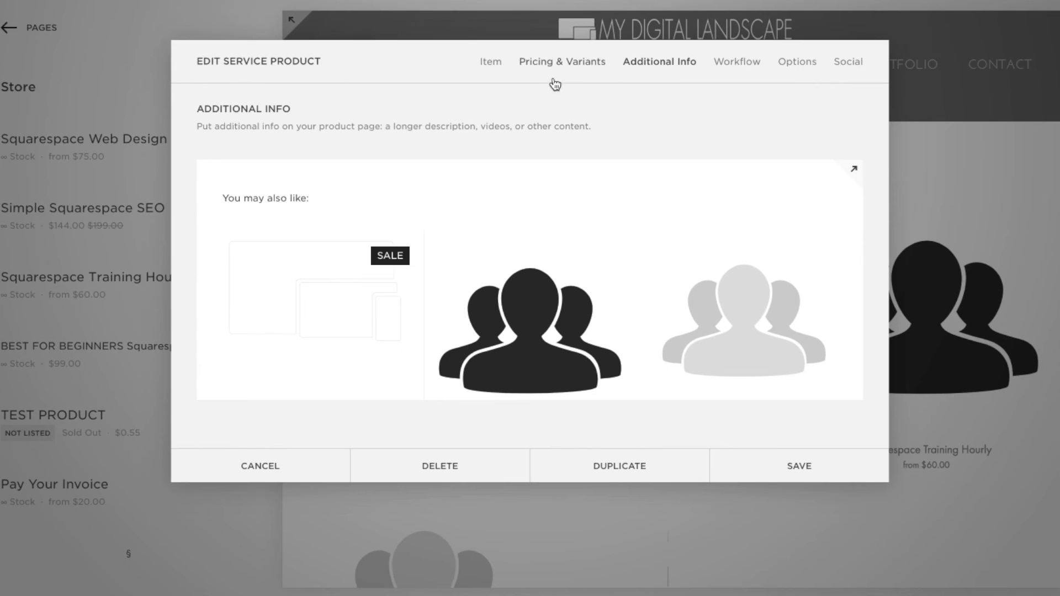
Return to the Item tab and save the product, closing the editor
click(490, 61)
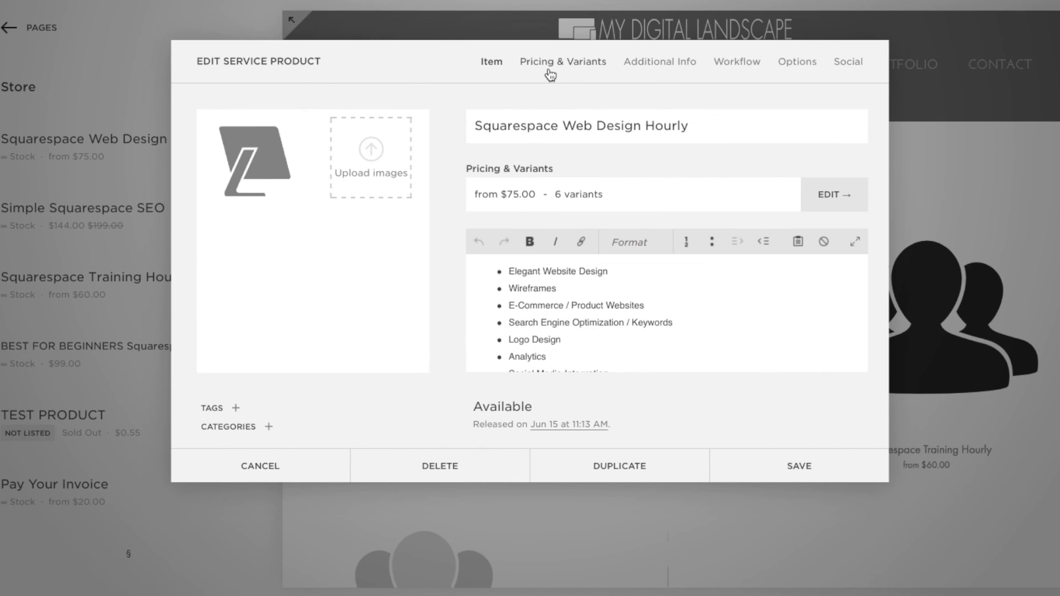
click(659, 62)
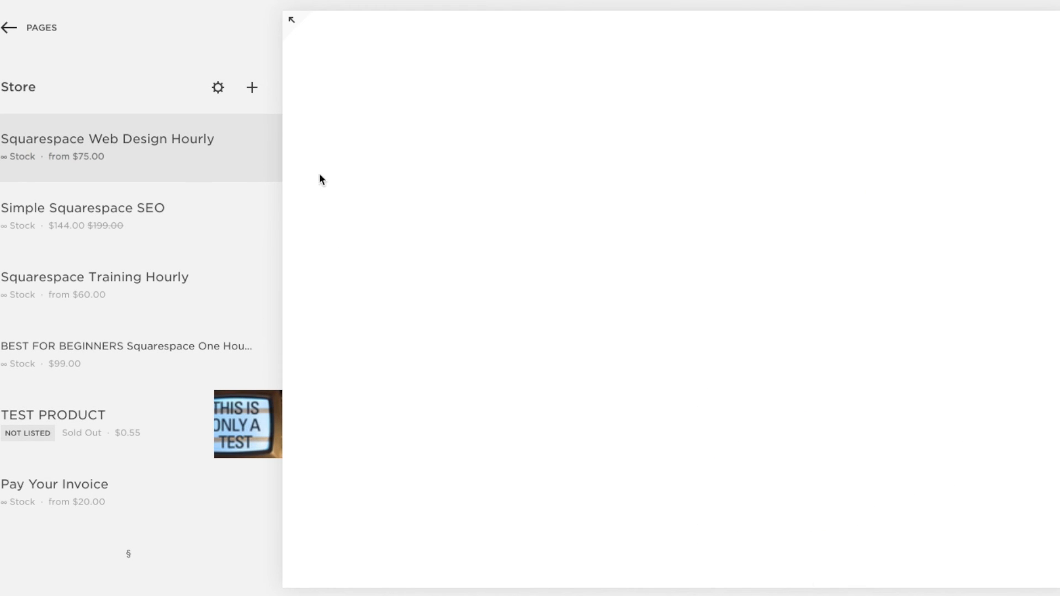
Expand the full-width product page preview and scroll to the 'You may also like:' row of three products with prices
click(107, 139)
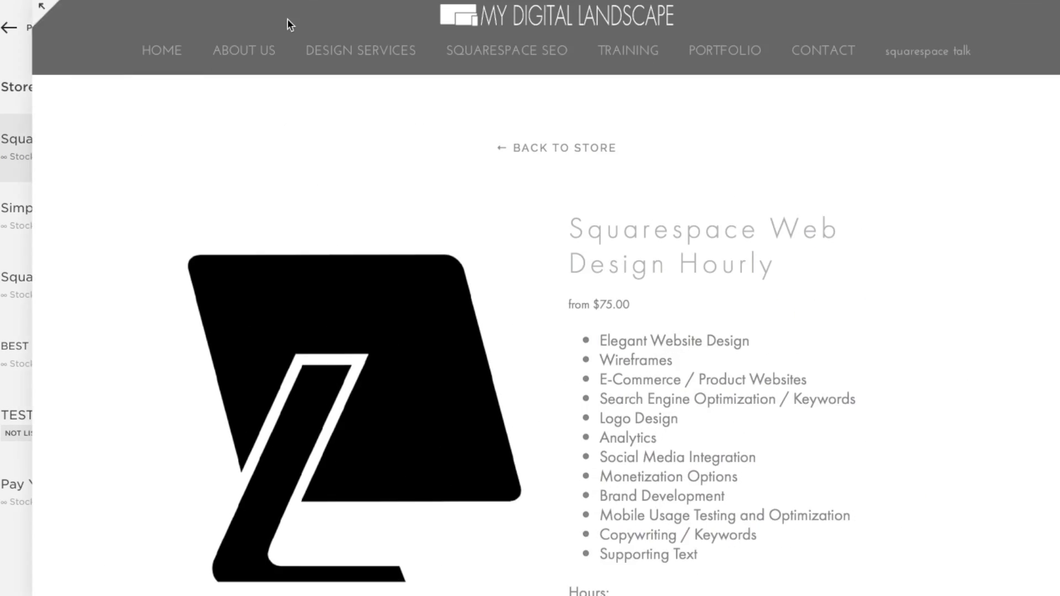
scroll(down, 3)
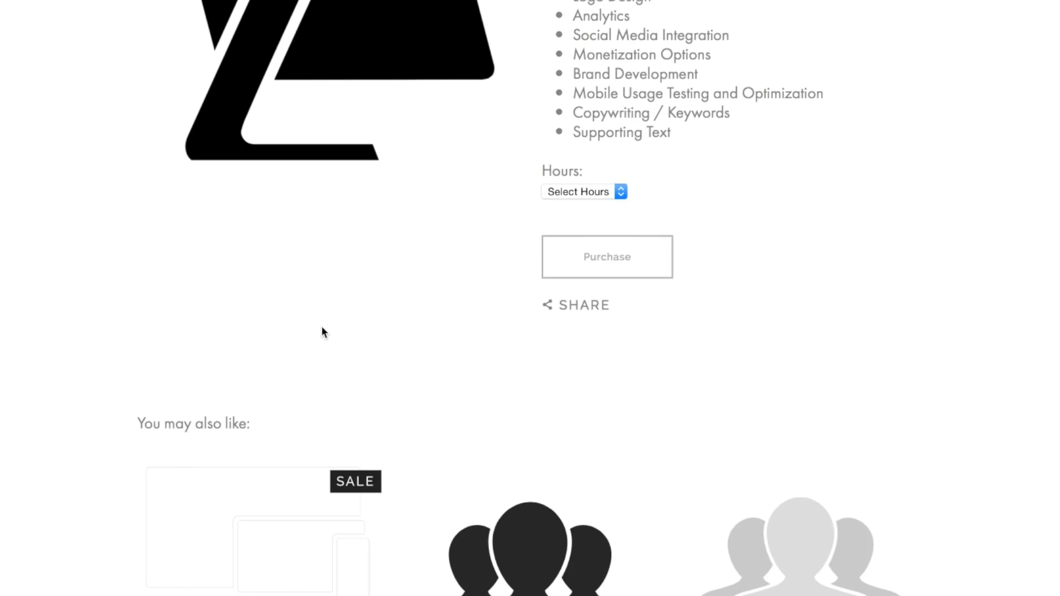
scroll(down, 3)
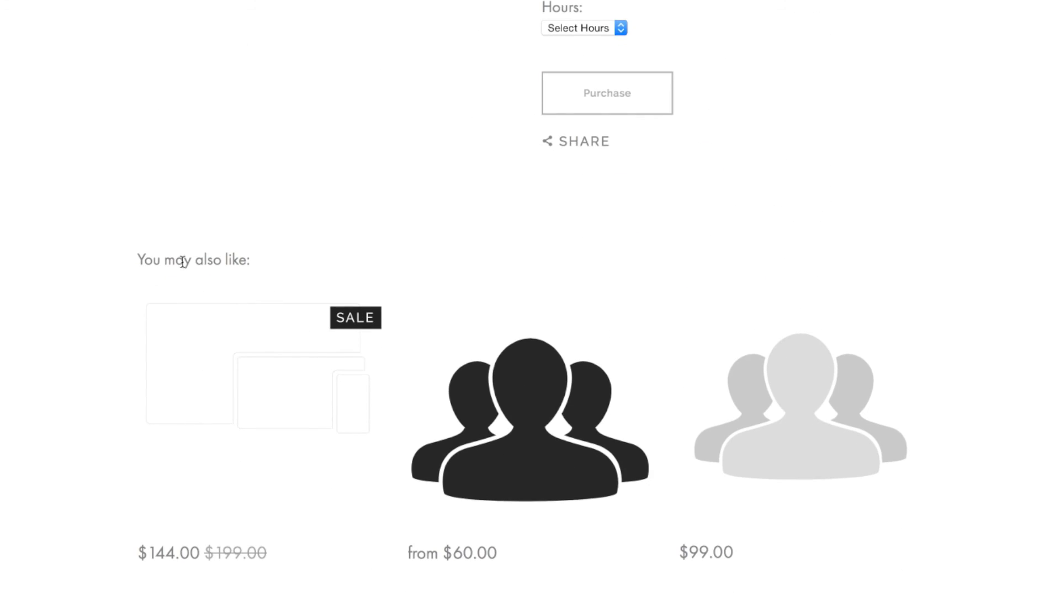
mouse_move(717, 428)
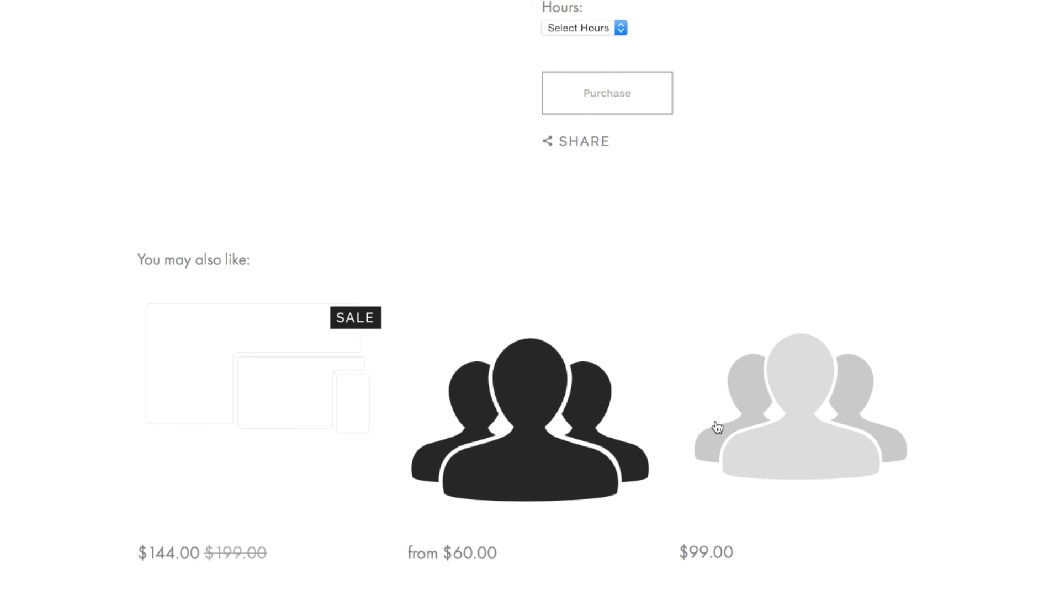
scroll(up, 3)
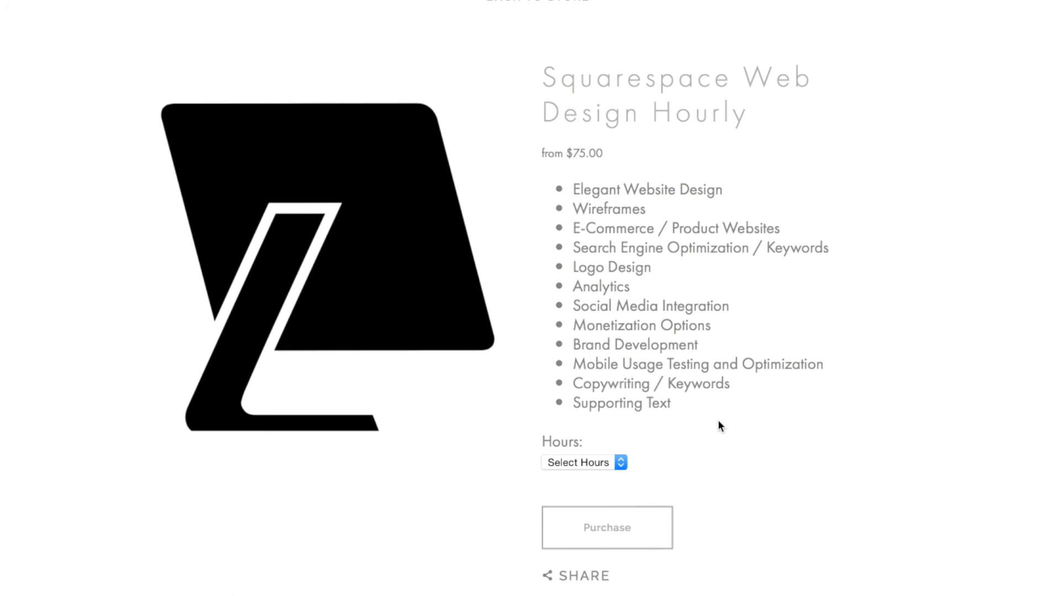
scroll(down, 3)
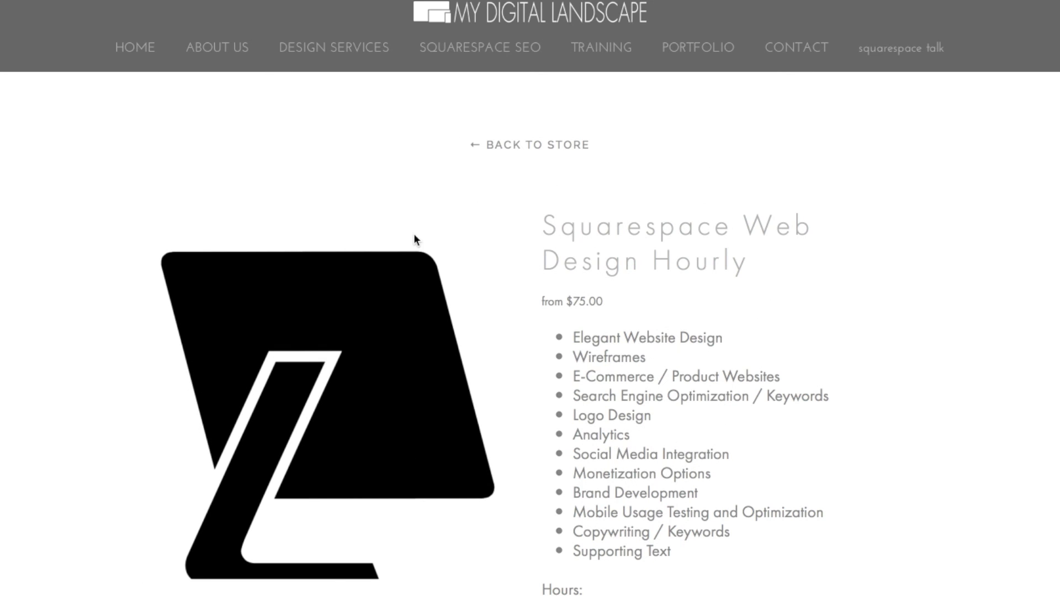
mouse_move(511, 148)
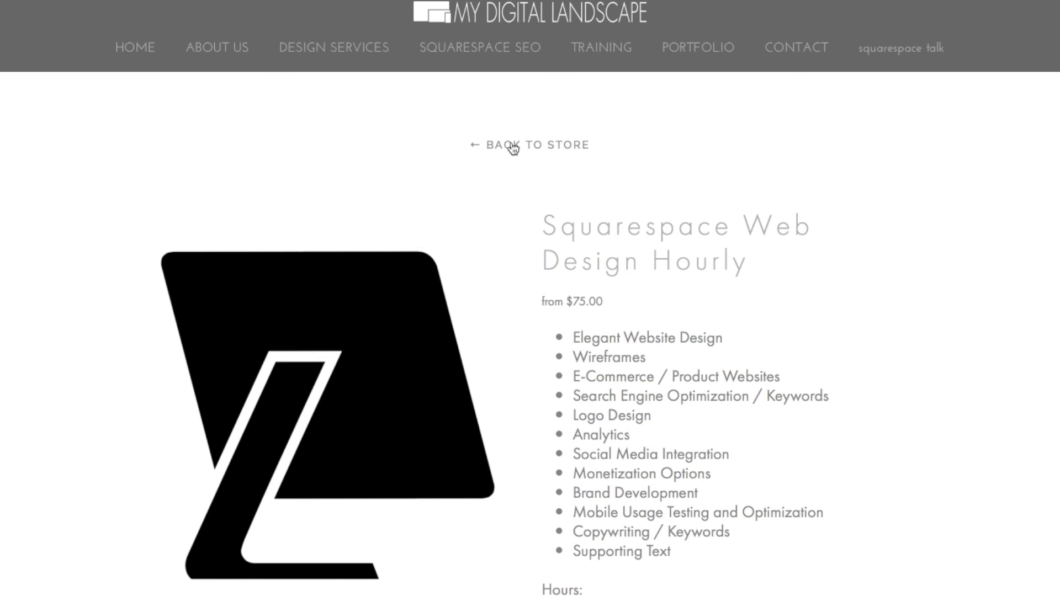
click(536, 145)
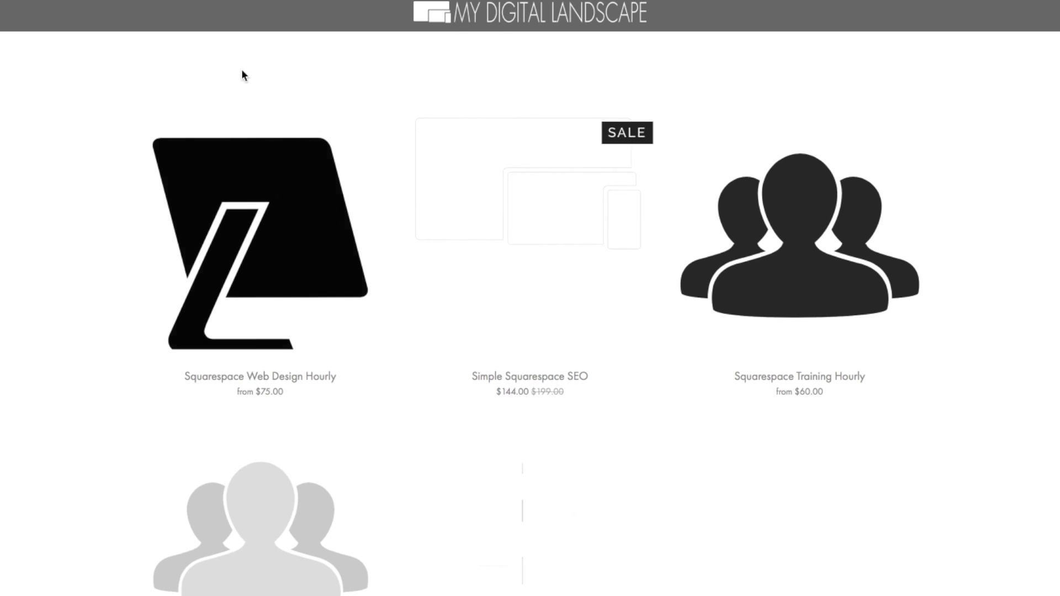
mouse_move(303, 181)
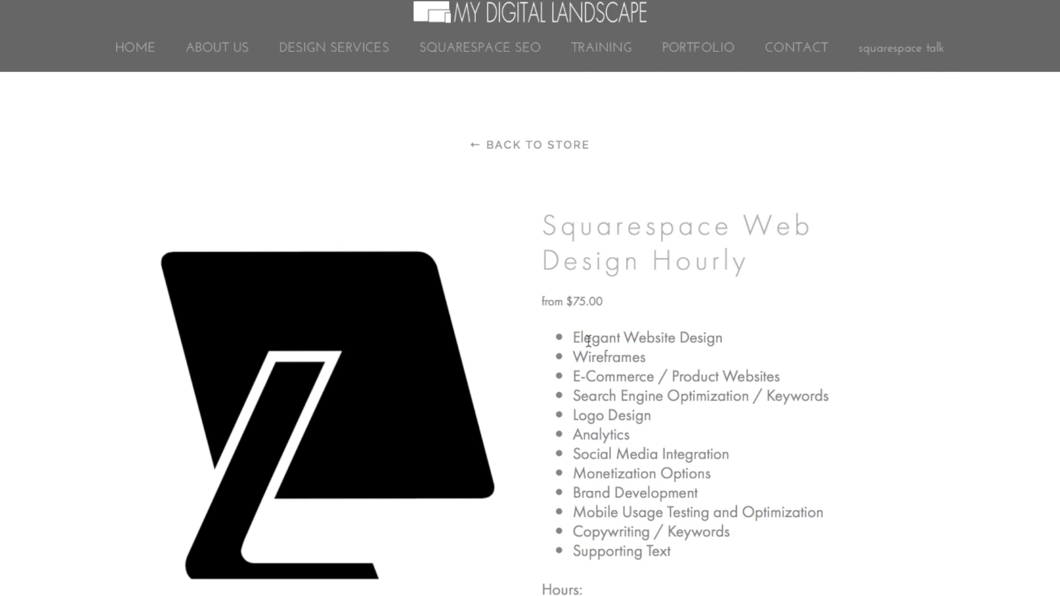
scroll(down, 3)
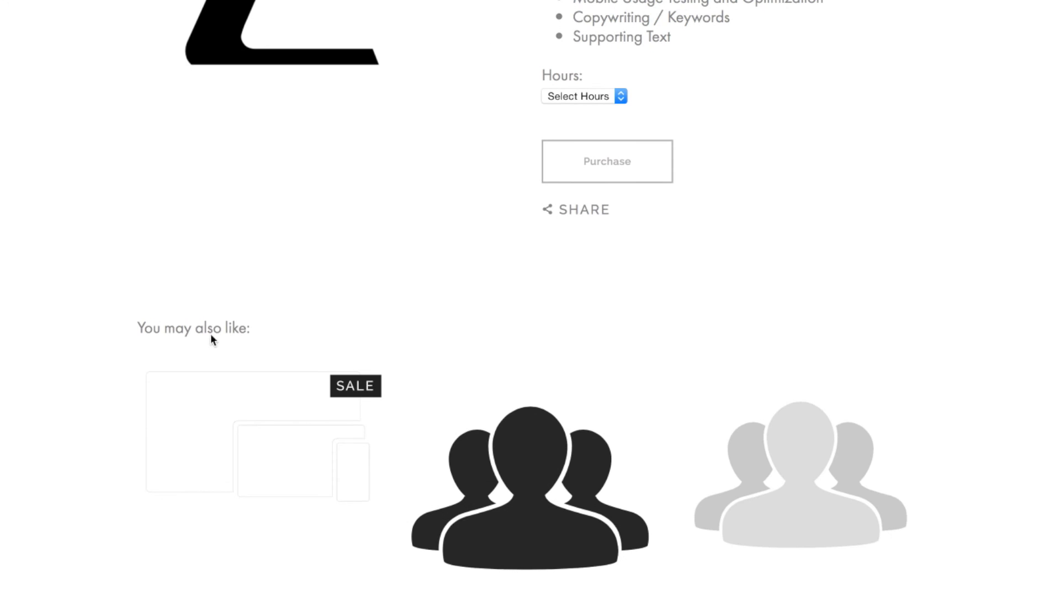
scroll(down, 3)
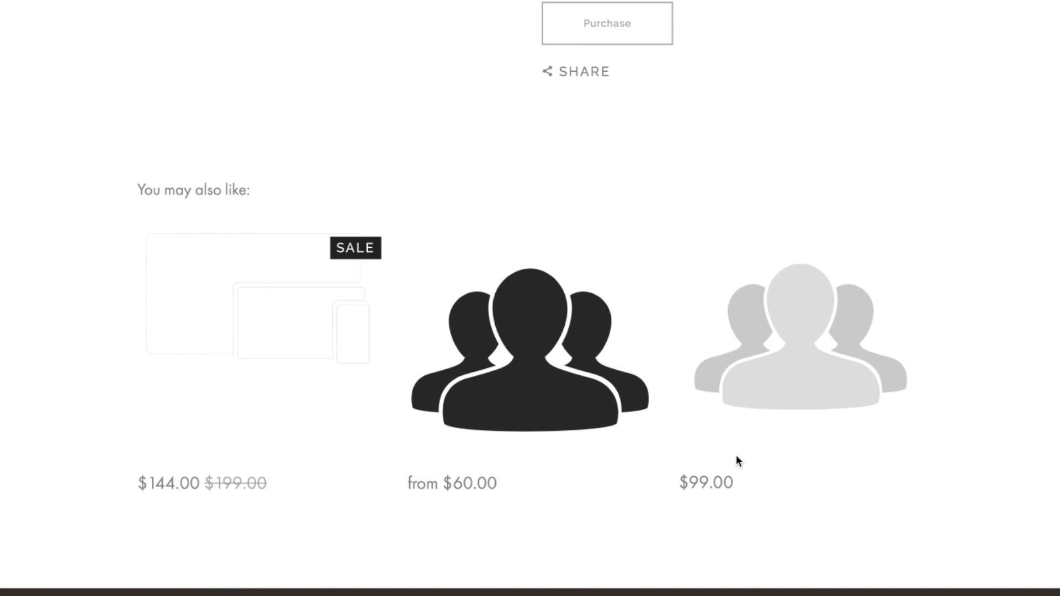